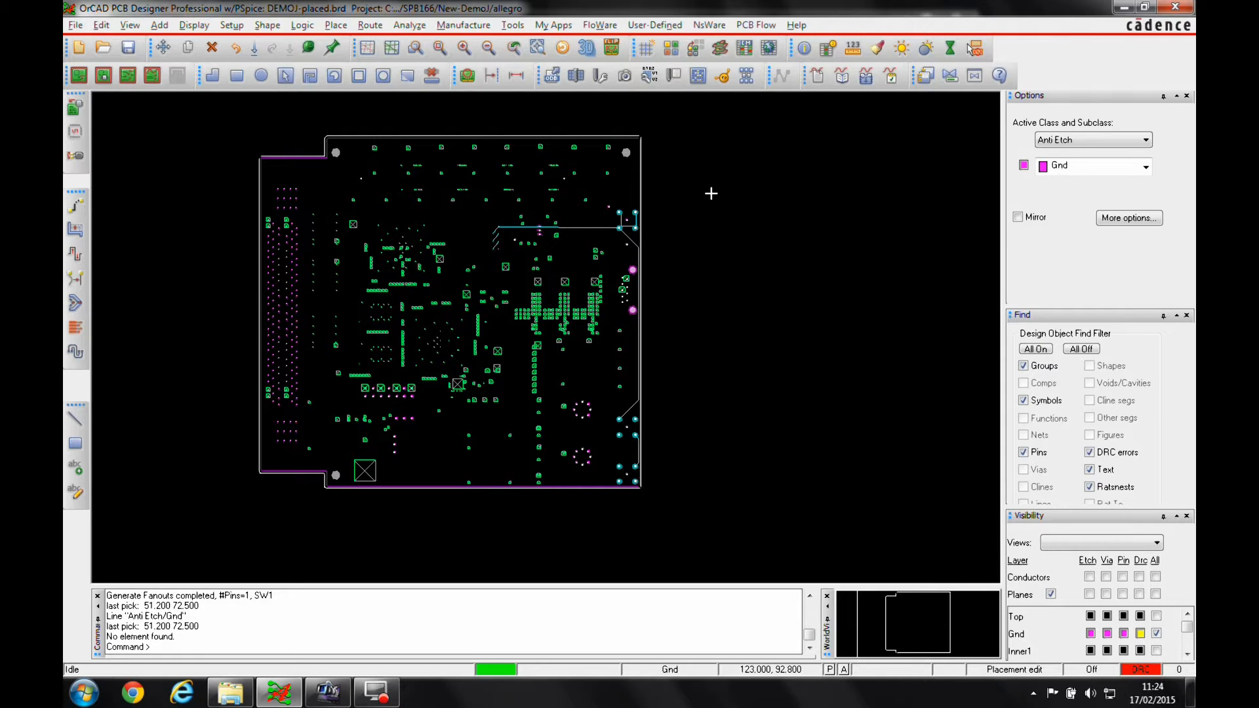
{"action": "mouse_move", "coordinate": [1079, 637]}
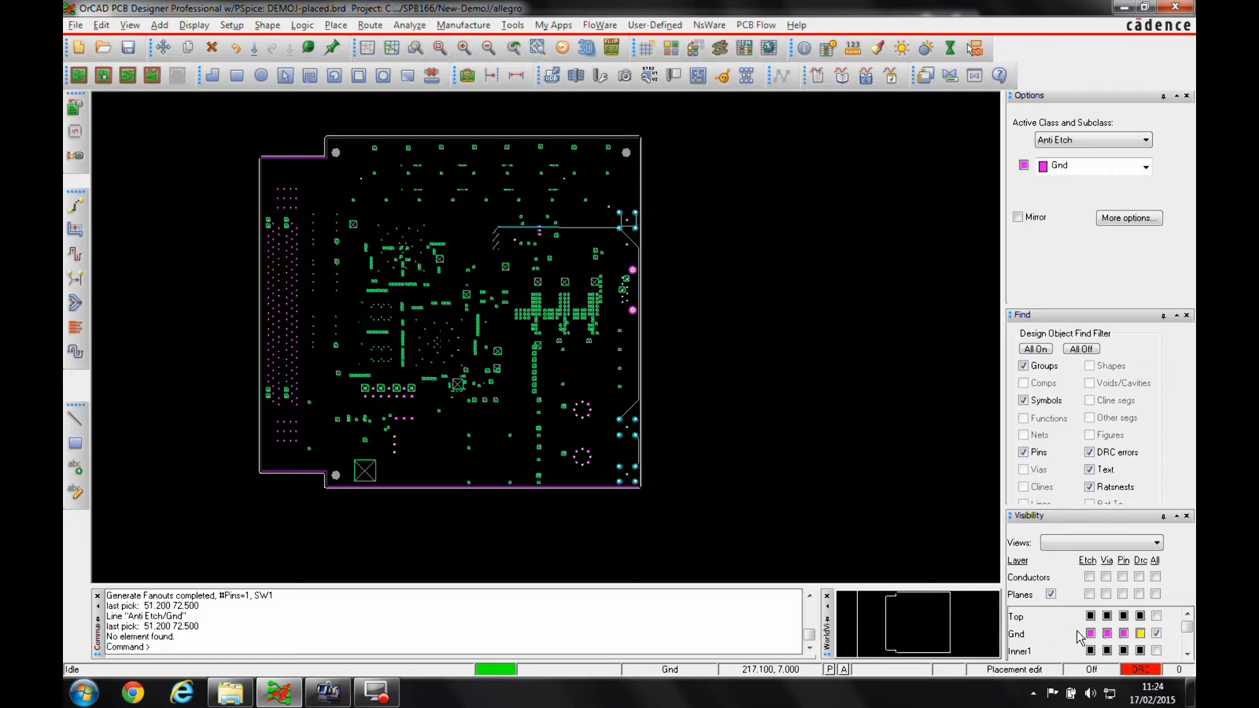
{"action": "mouse_move", "coordinate": [600, 511]}
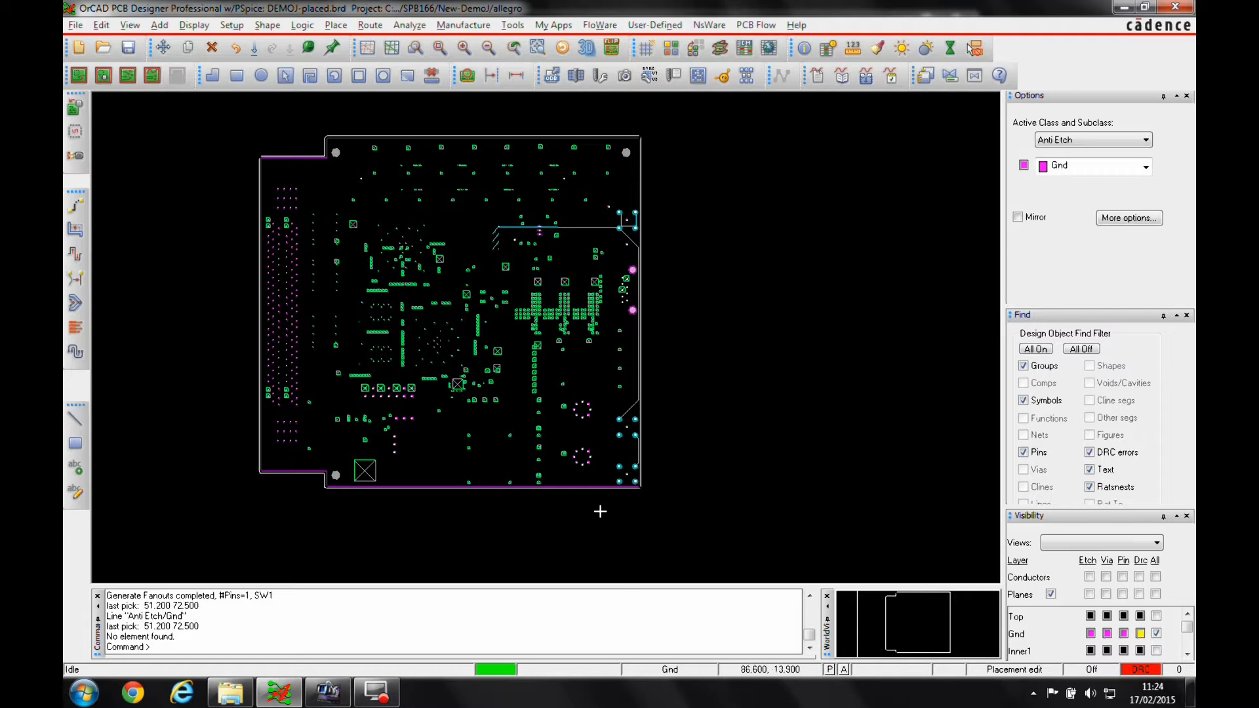
{"action": "mouse_move", "coordinate": [616, 433]}
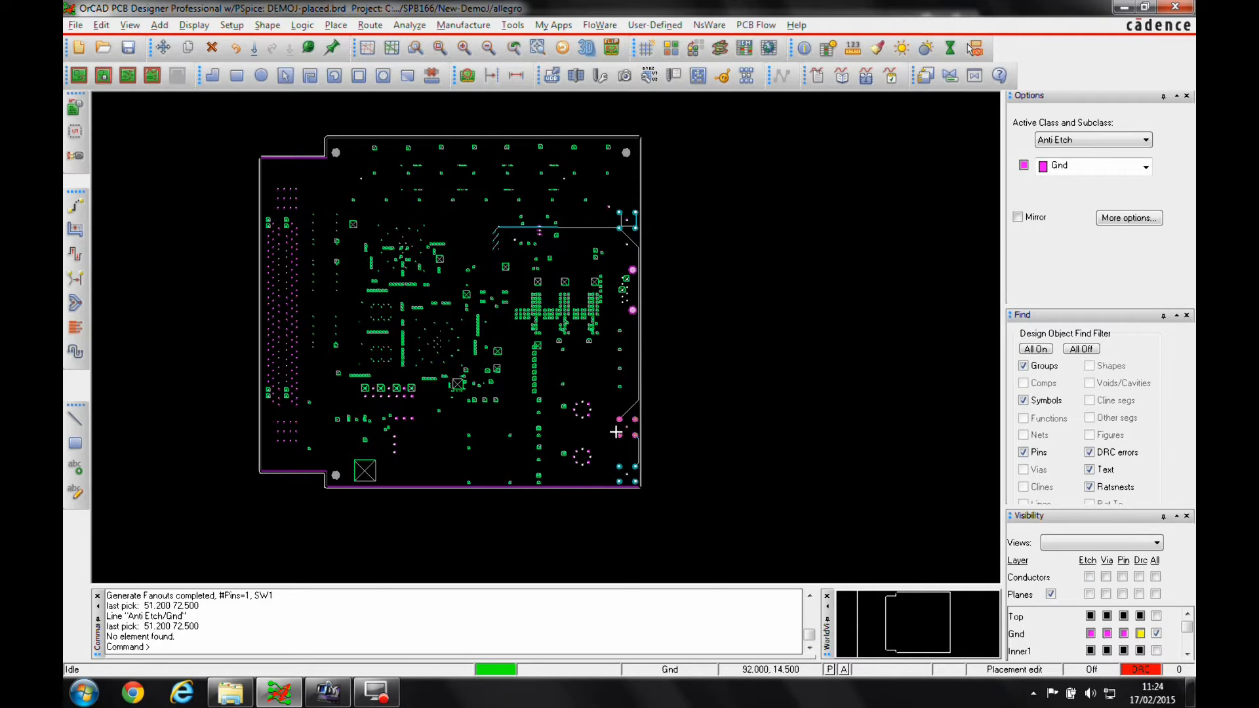
{"action": "mouse_move", "coordinate": [680, 425]}
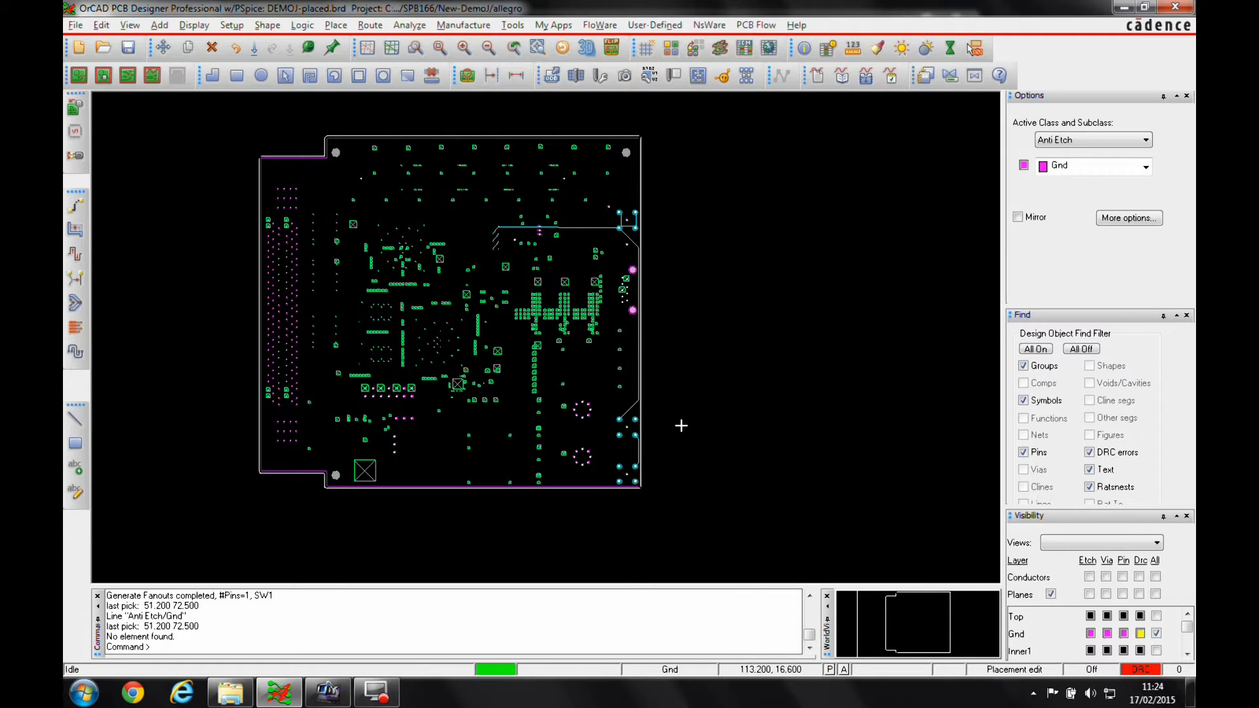
{"action": "mouse_move", "coordinate": [594, 551]}
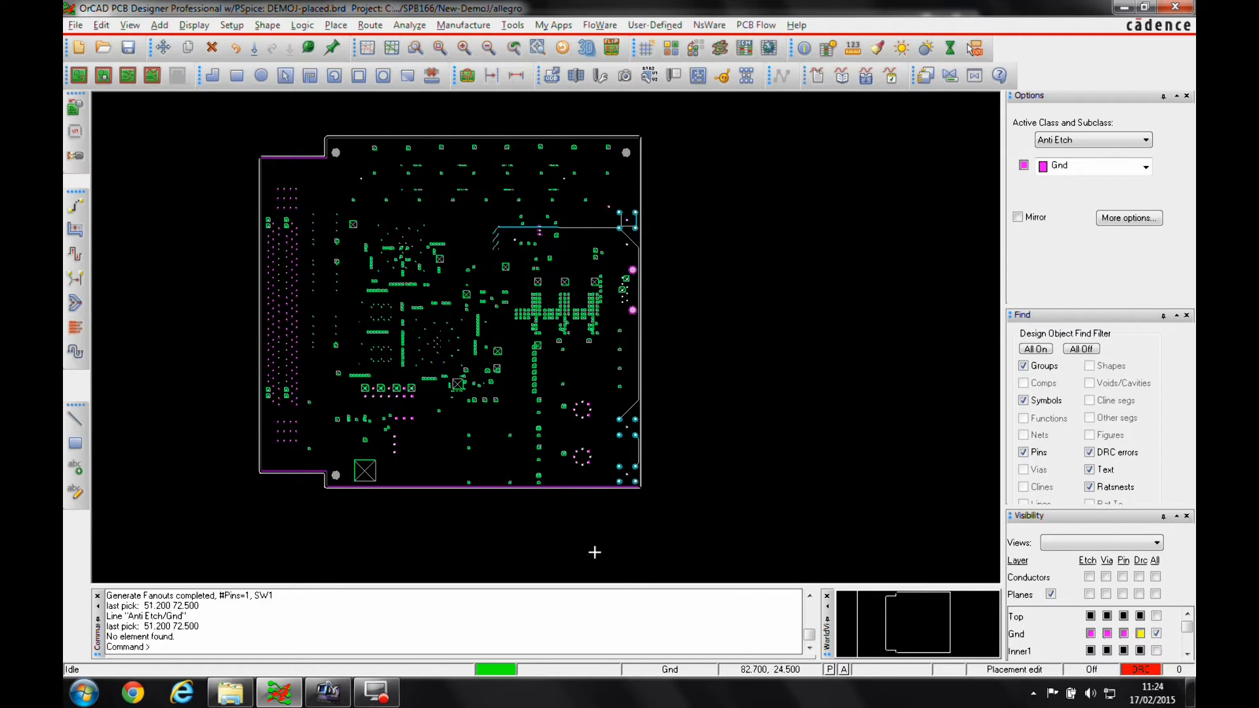
{"action": "mouse_move", "coordinate": [542, 260]}
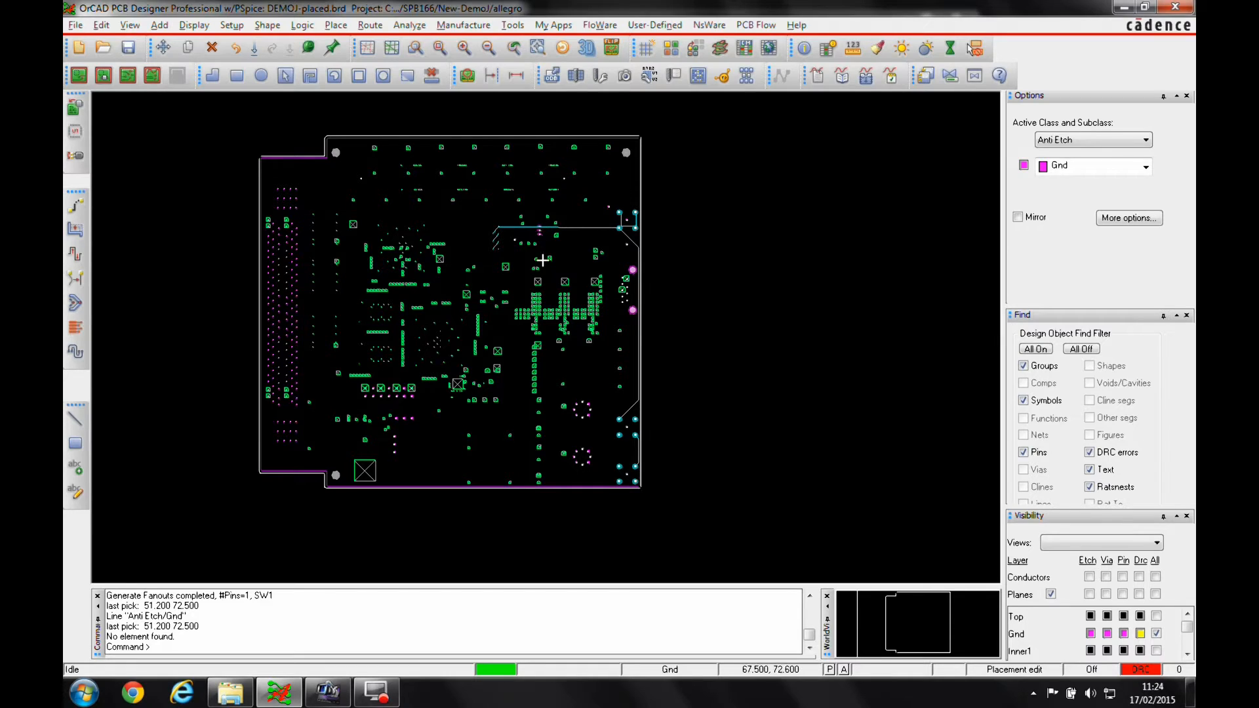
{"action": "mouse_move", "coordinate": [604, 202]}
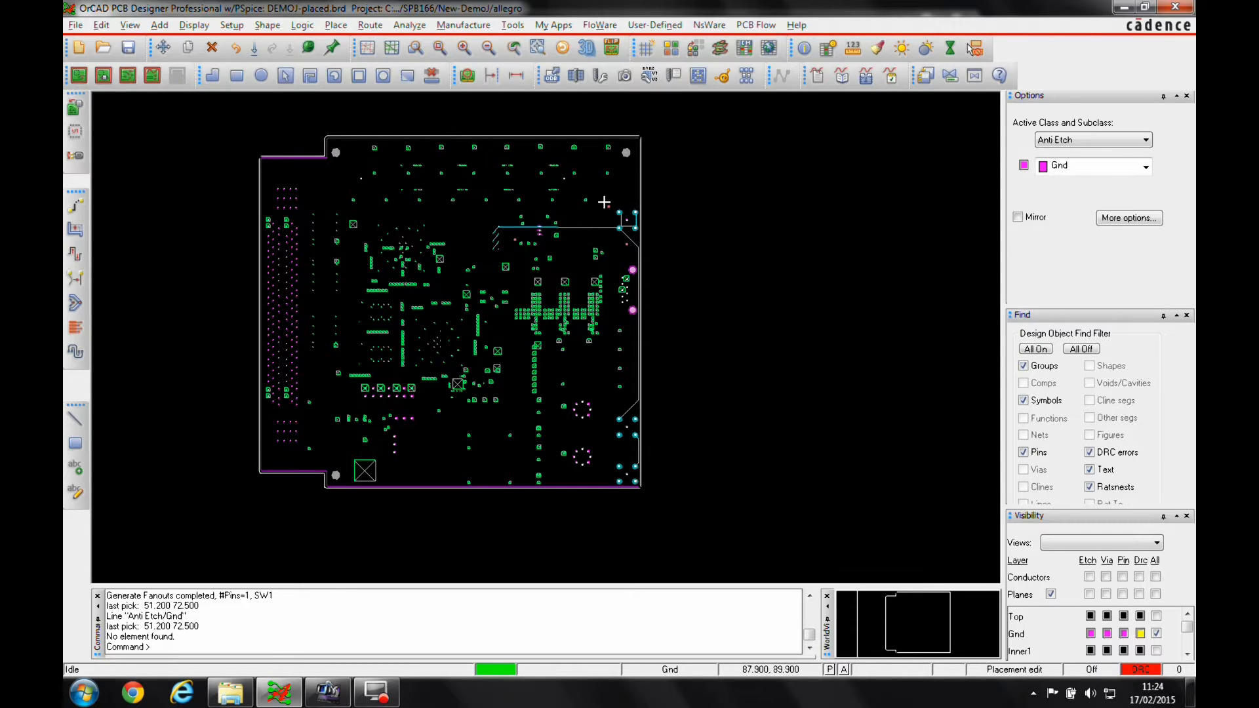
{"action": "mouse_move", "coordinate": [604, 197]}
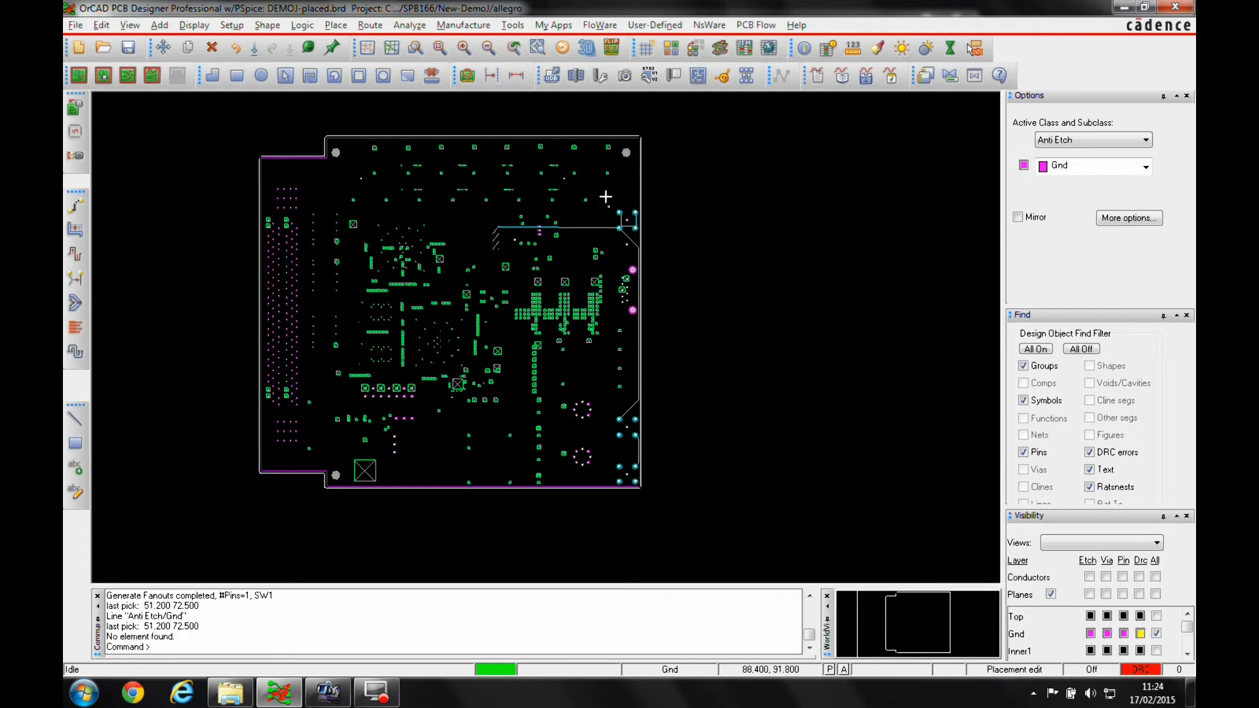
{"action": "mouse_move", "coordinate": [595, 200]}
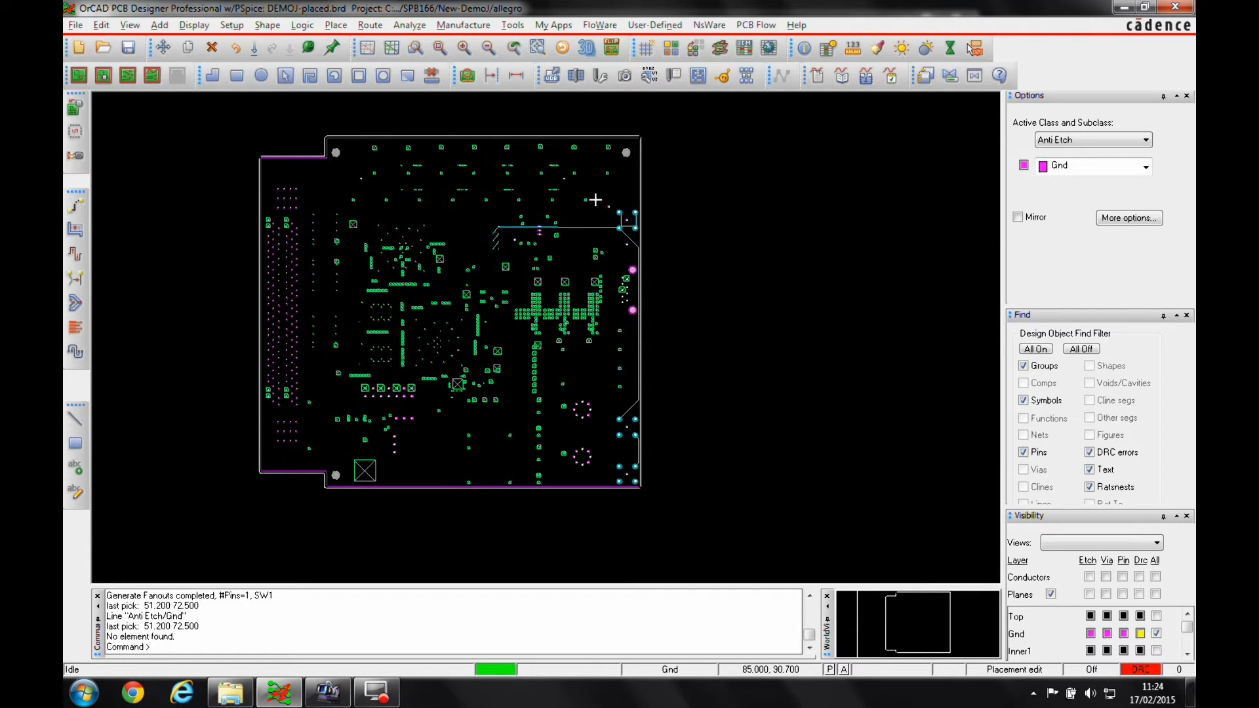
{"action": "mouse_move", "coordinate": [580, 176]}
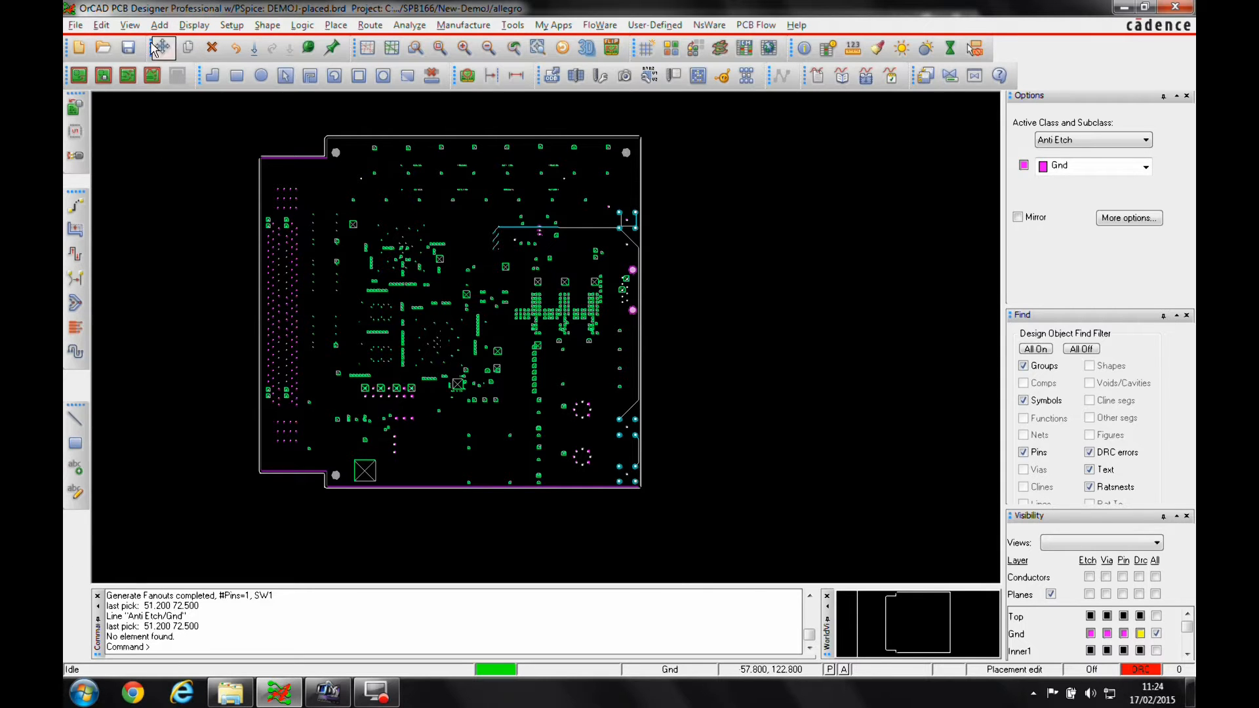
Start a line with Anti Etch class and Gnd subclass active
{"action": "left_click", "coordinate": [160, 48]}
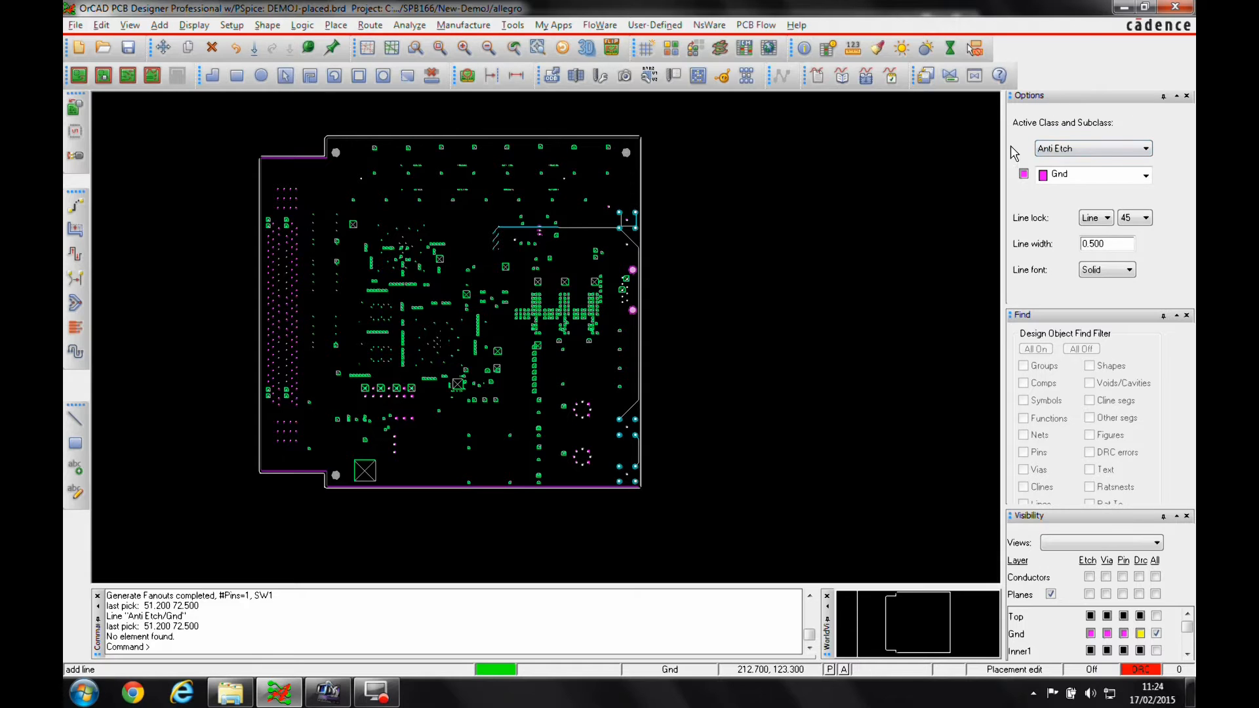
{"action": "left_click", "coordinate": [1145, 149]}
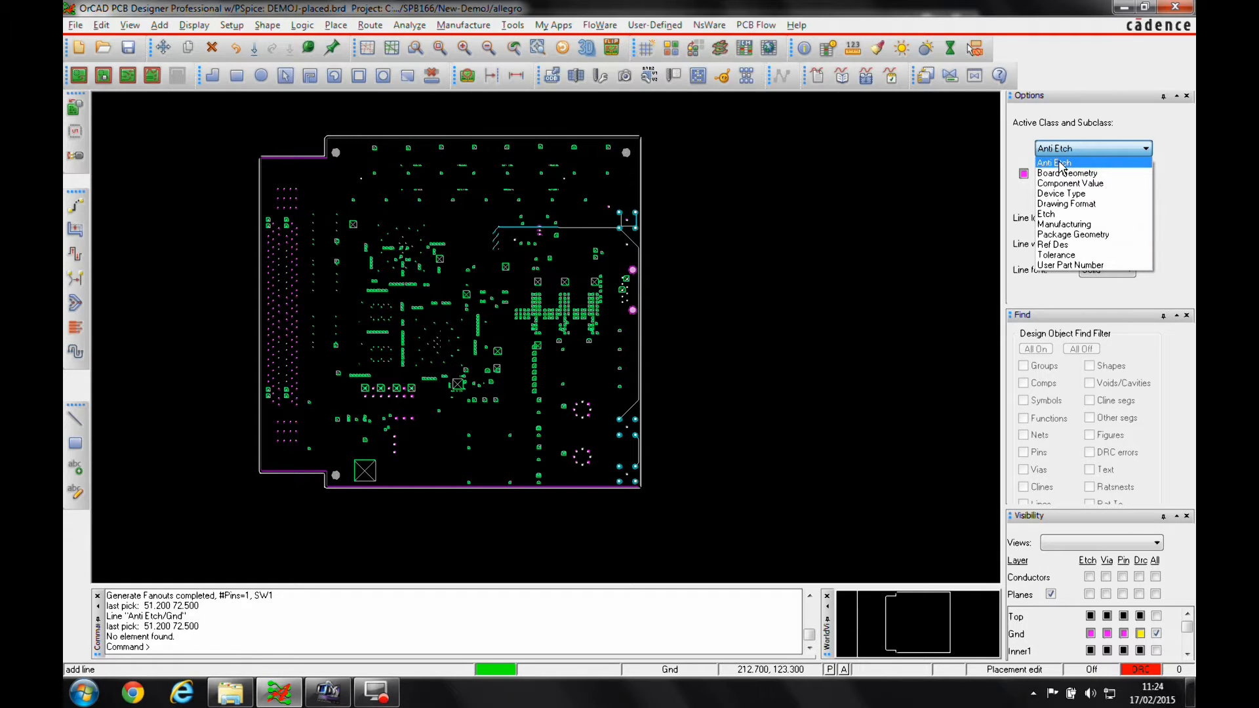
{"action": "left_click", "coordinate": [1053, 162]}
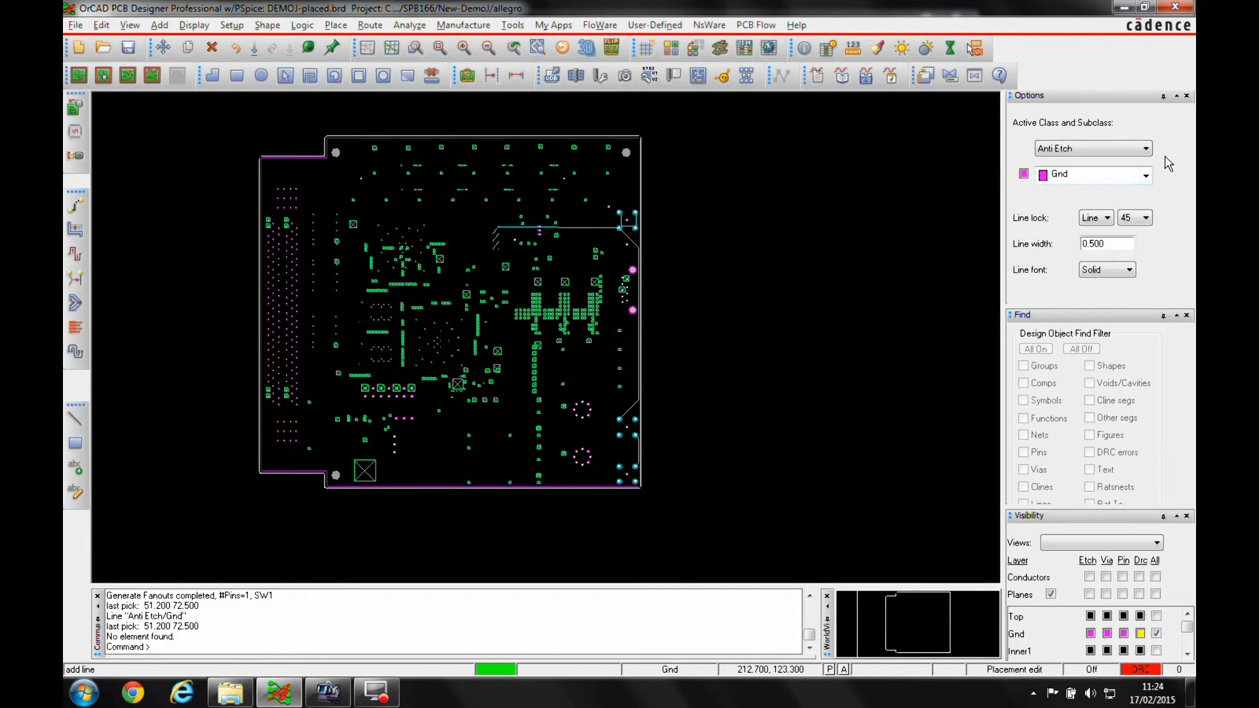
{"action": "mouse_move", "coordinate": [1068, 261]}
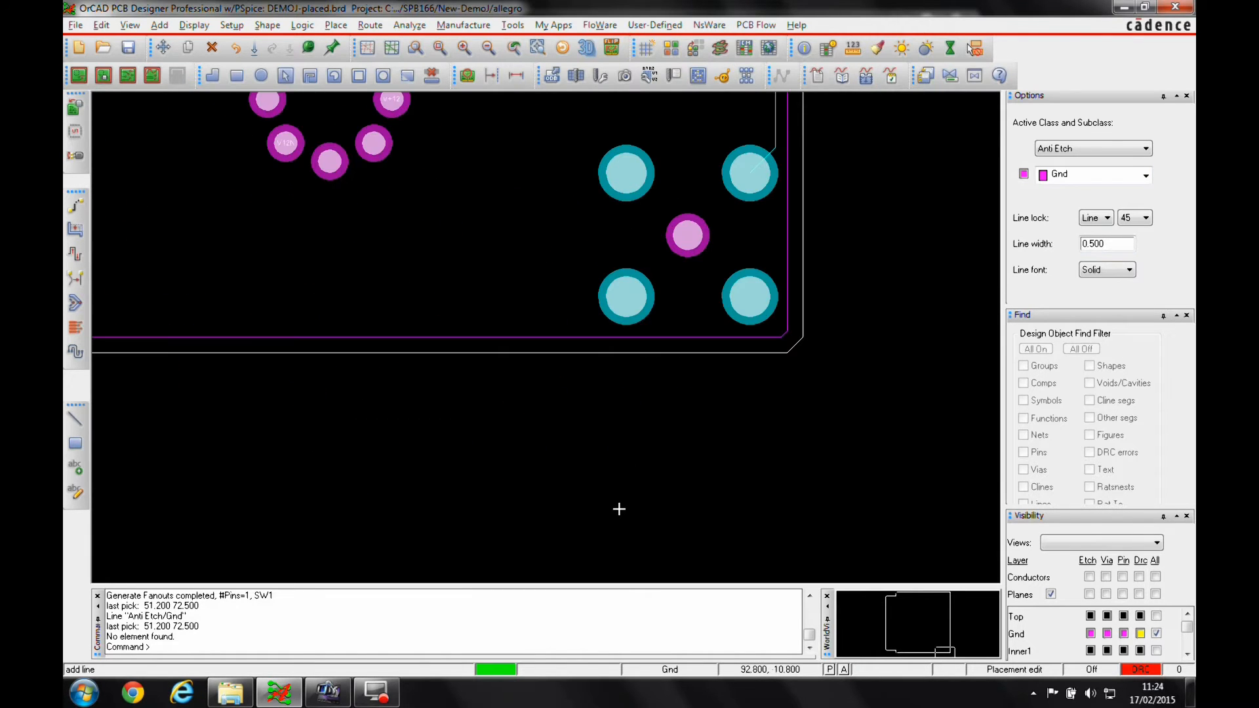
{"action": "mouse_move", "coordinate": [551, 491]}
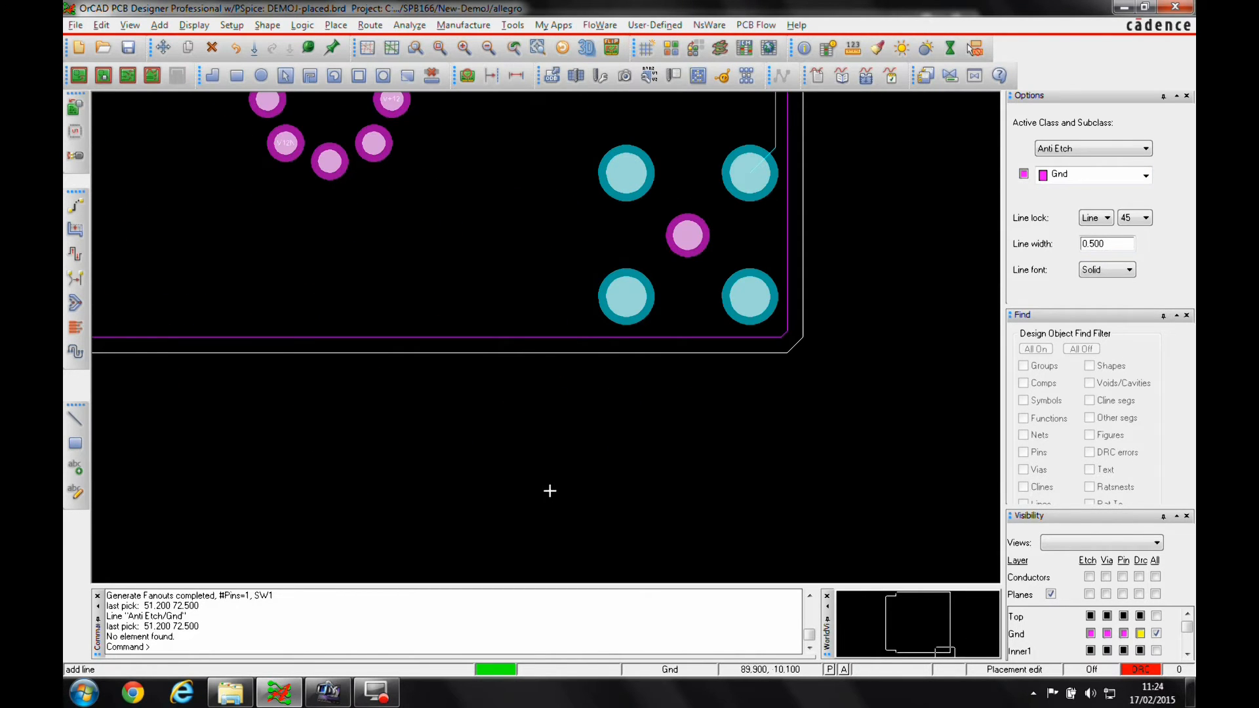
{"action": "mouse_move", "coordinate": [546, 333]}
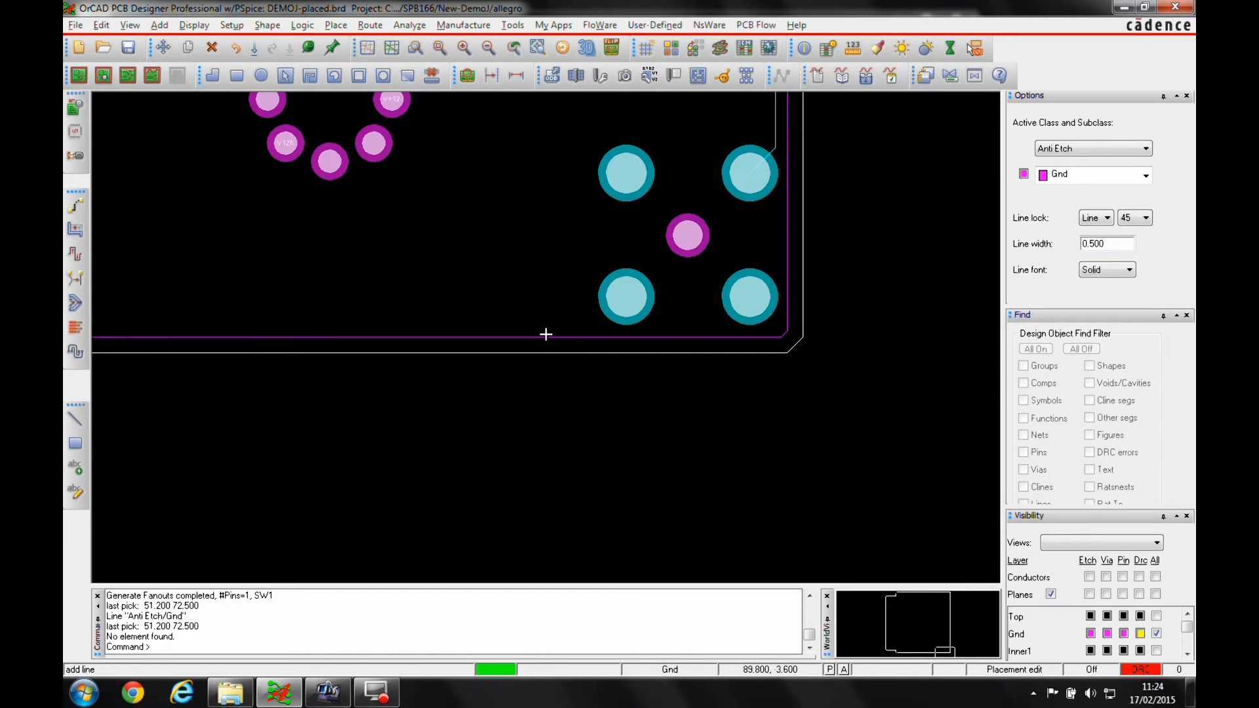
{"action": "mouse_move", "coordinate": [546, 339]}
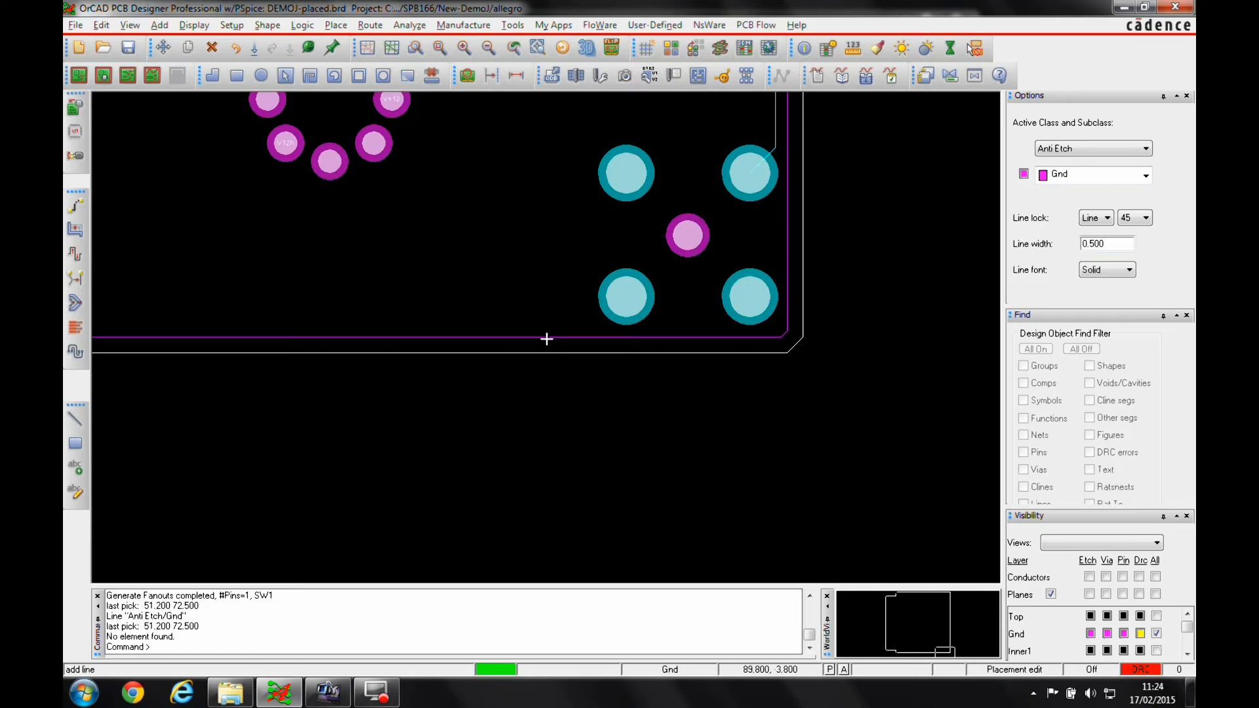
{"action": "mouse_move", "coordinate": [537, 451]}
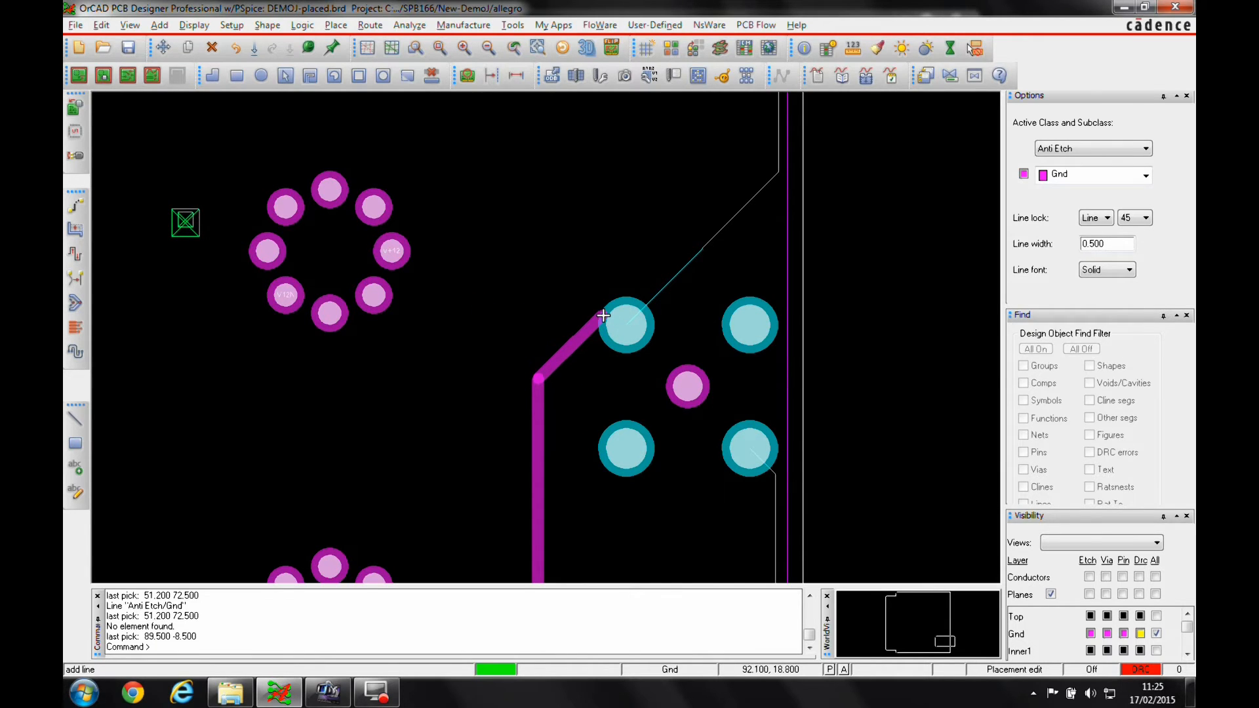
{"action": "mouse_move", "coordinate": [580, 312]}
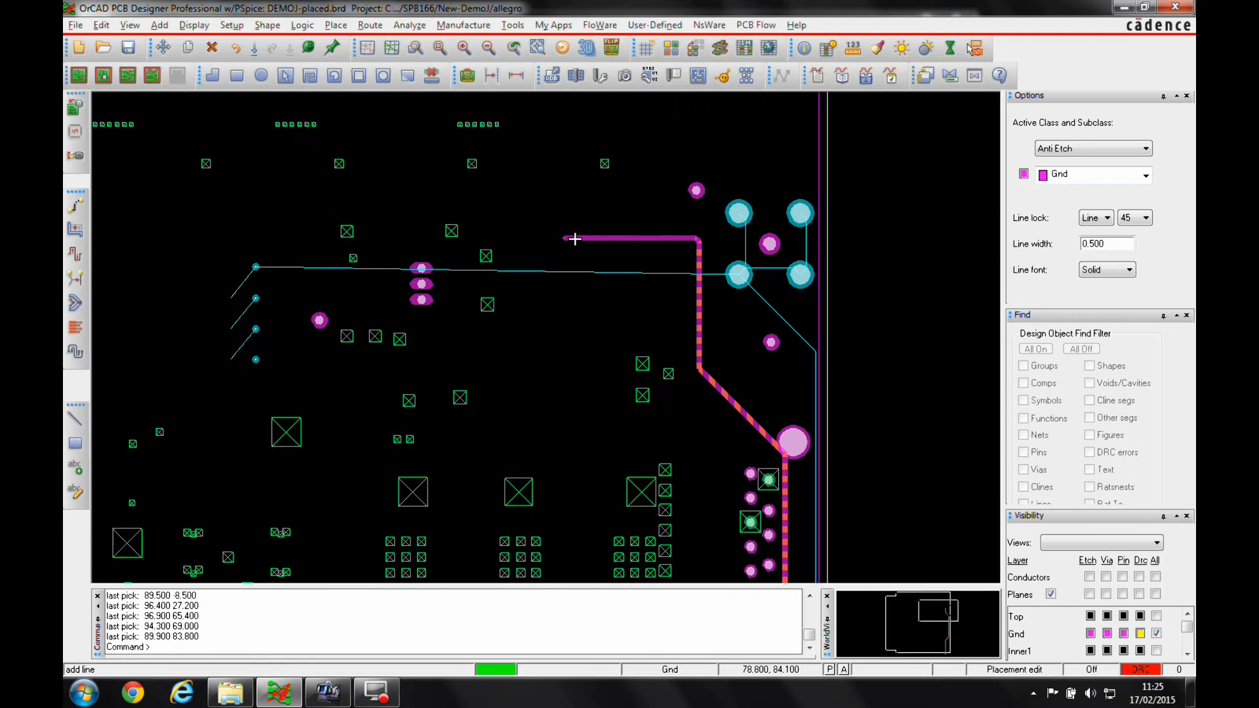
{"action": "mouse_move", "coordinate": [449, 211]}
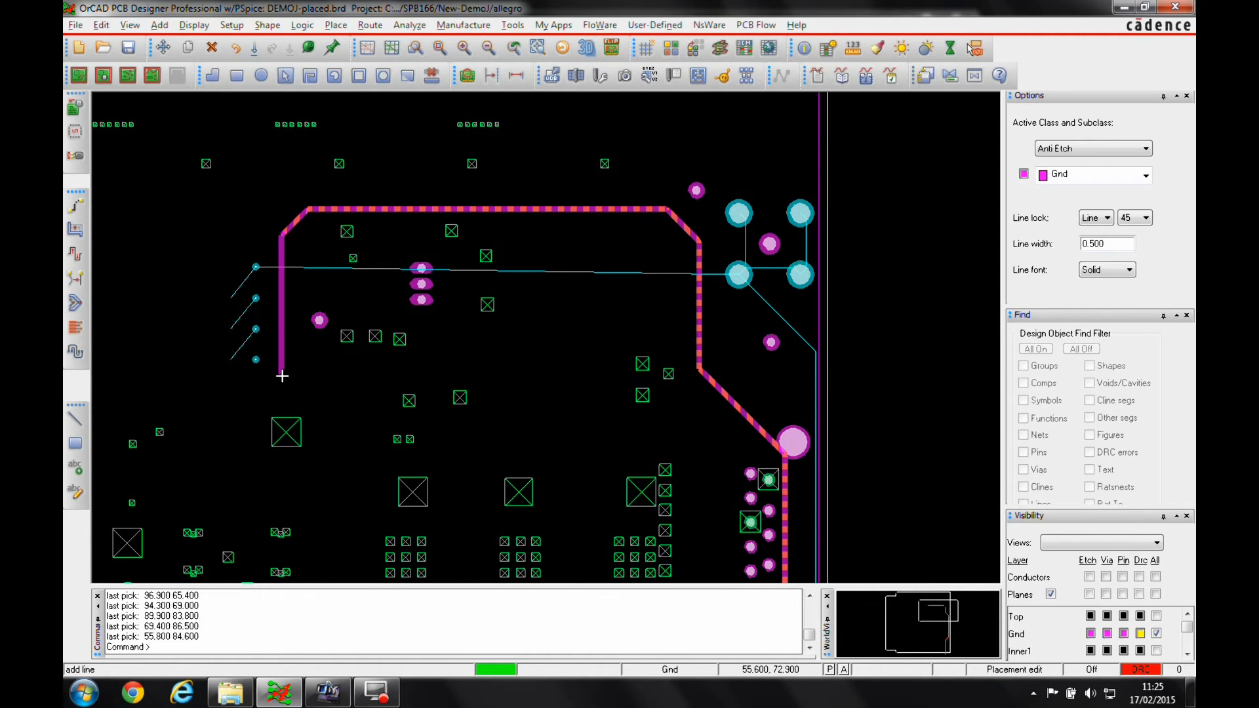
Place the clearance line's corner and final point around the top-right region
{"action": "left_click", "coordinate": [219, 374]}
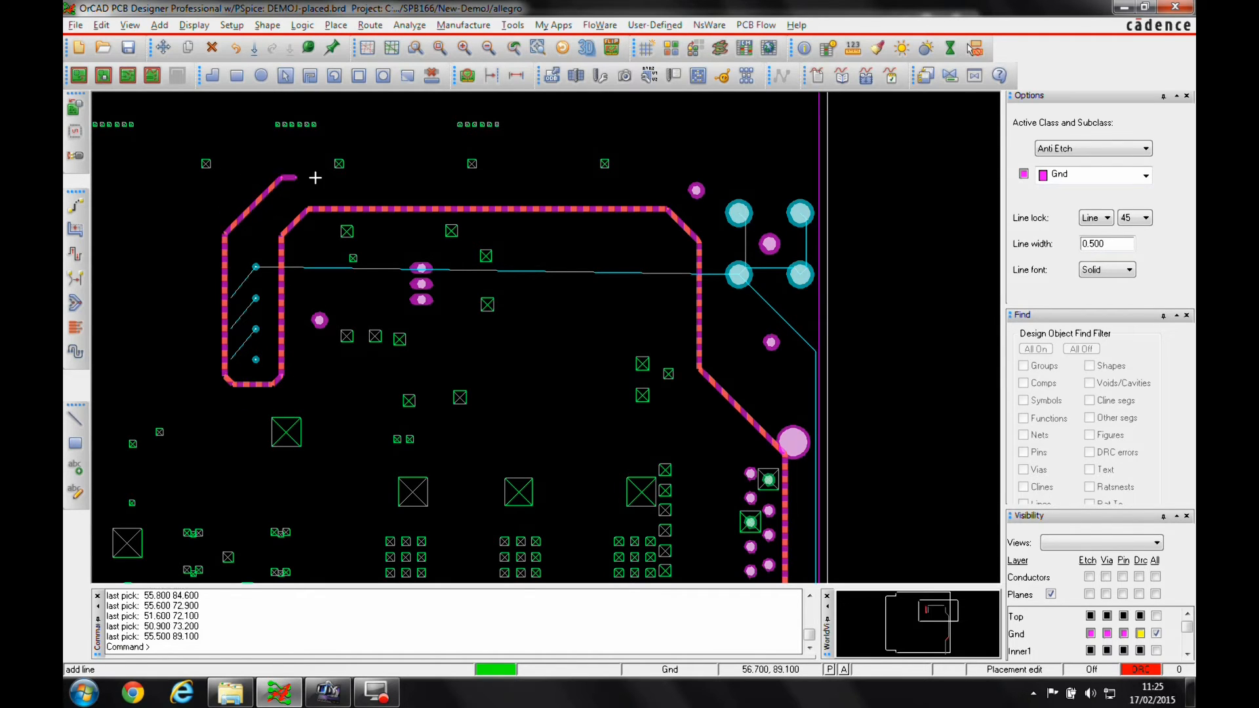
{"action": "mouse_move", "coordinate": [862, 175]}
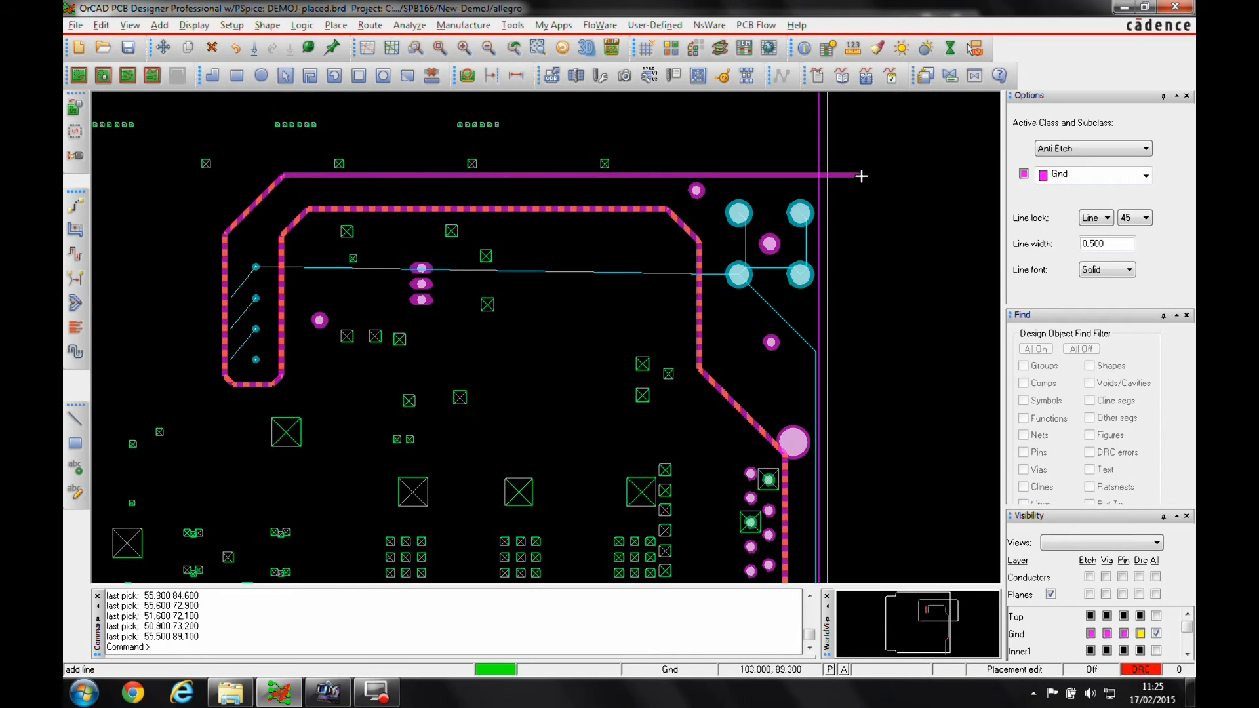
{"action": "left_click", "coordinate": [886, 175]}
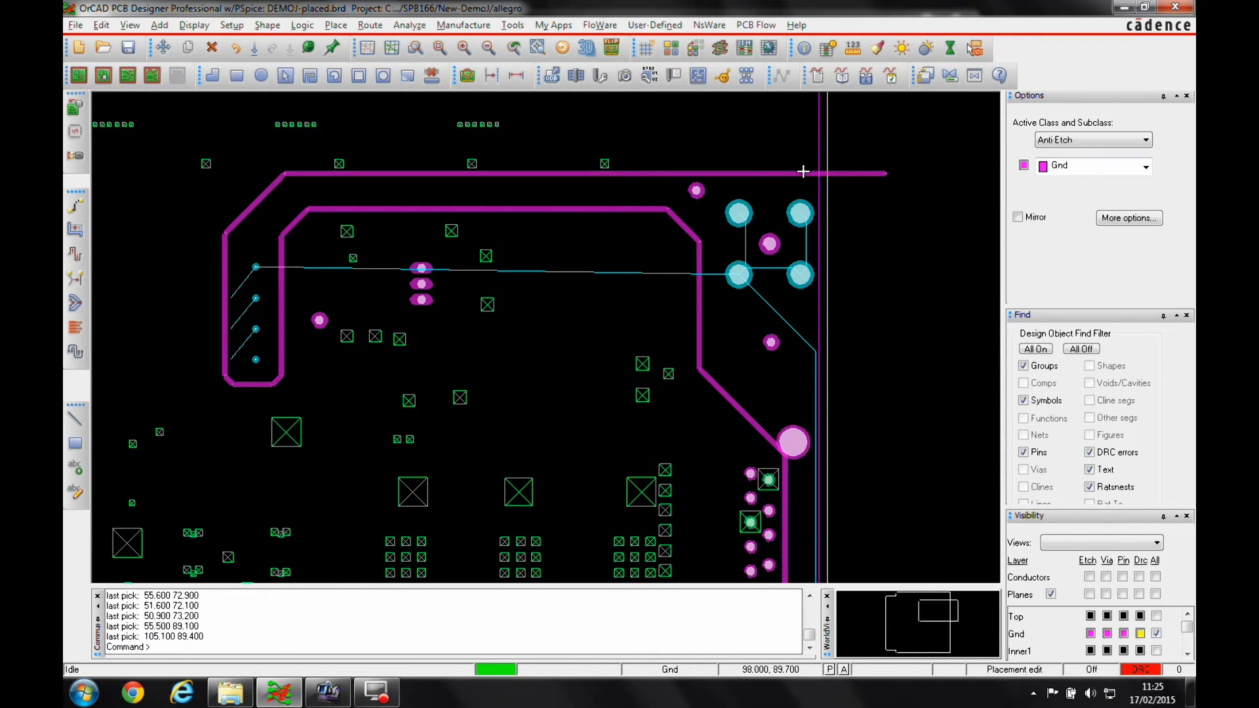
End the line and turn on every object type in the Find filter
{"action": "right_click", "coordinate": [913, 258]}
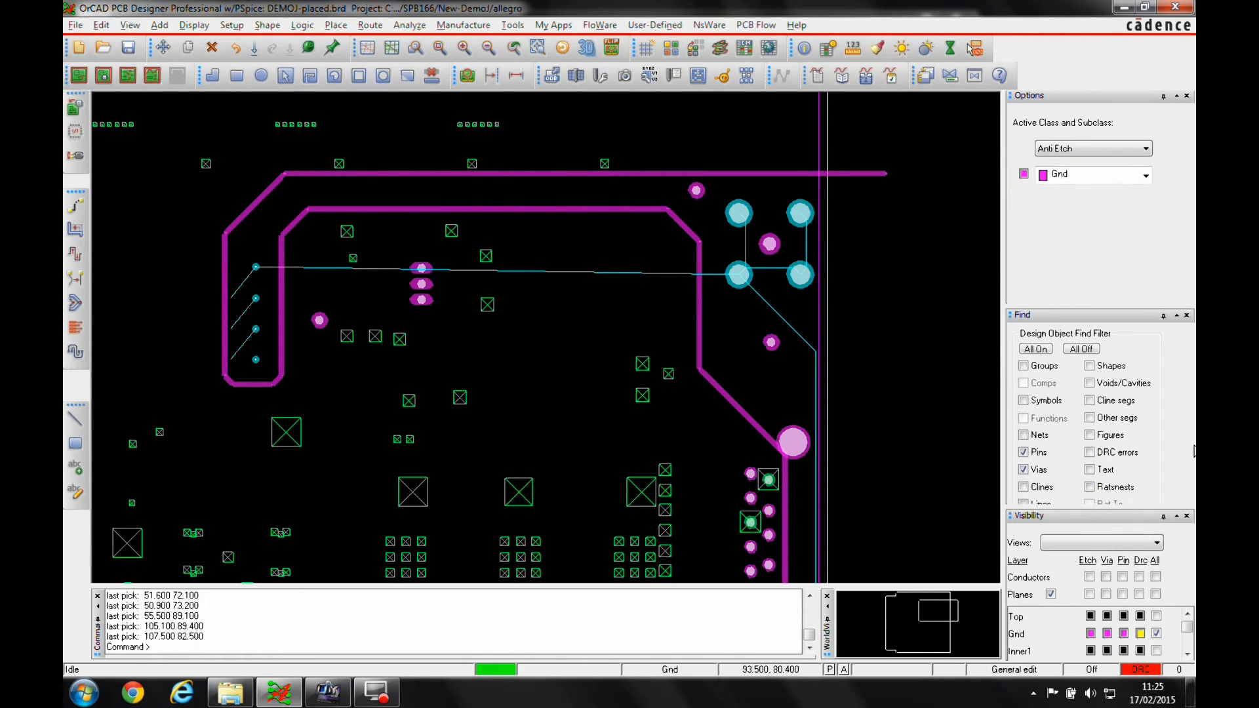
{"action": "left_click", "coordinate": [1035, 348]}
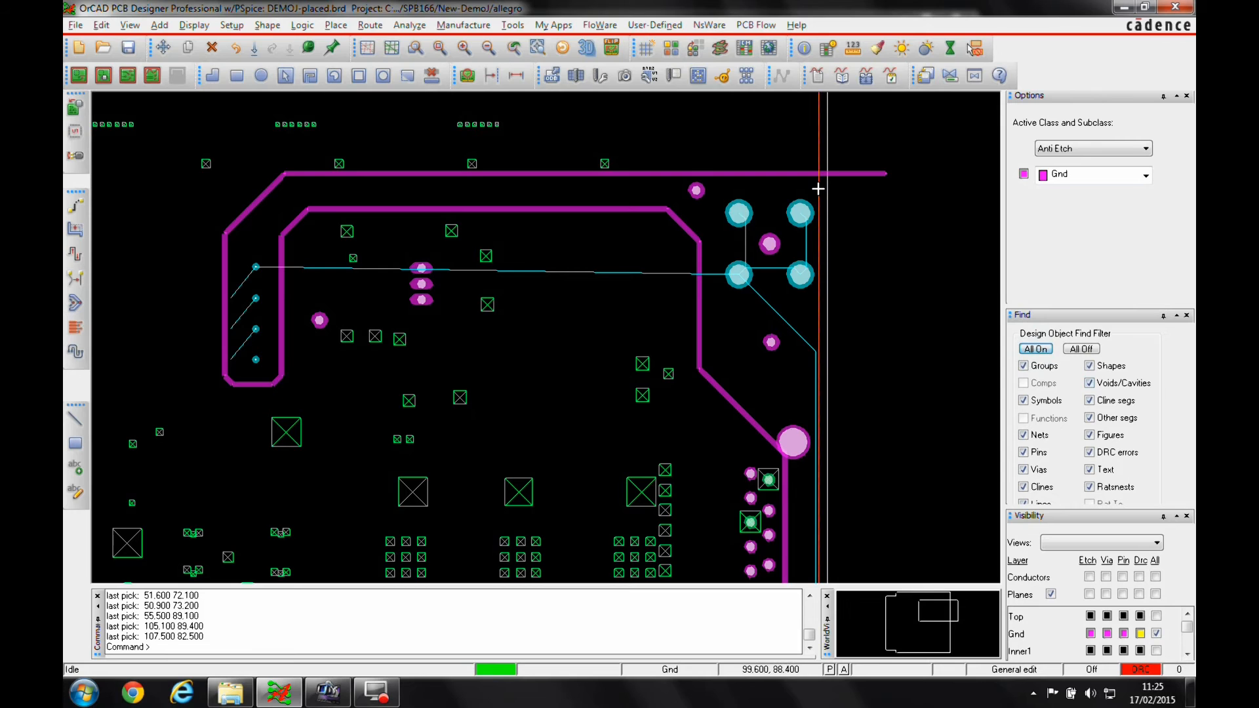
{"action": "mouse_move", "coordinate": [818, 189]}
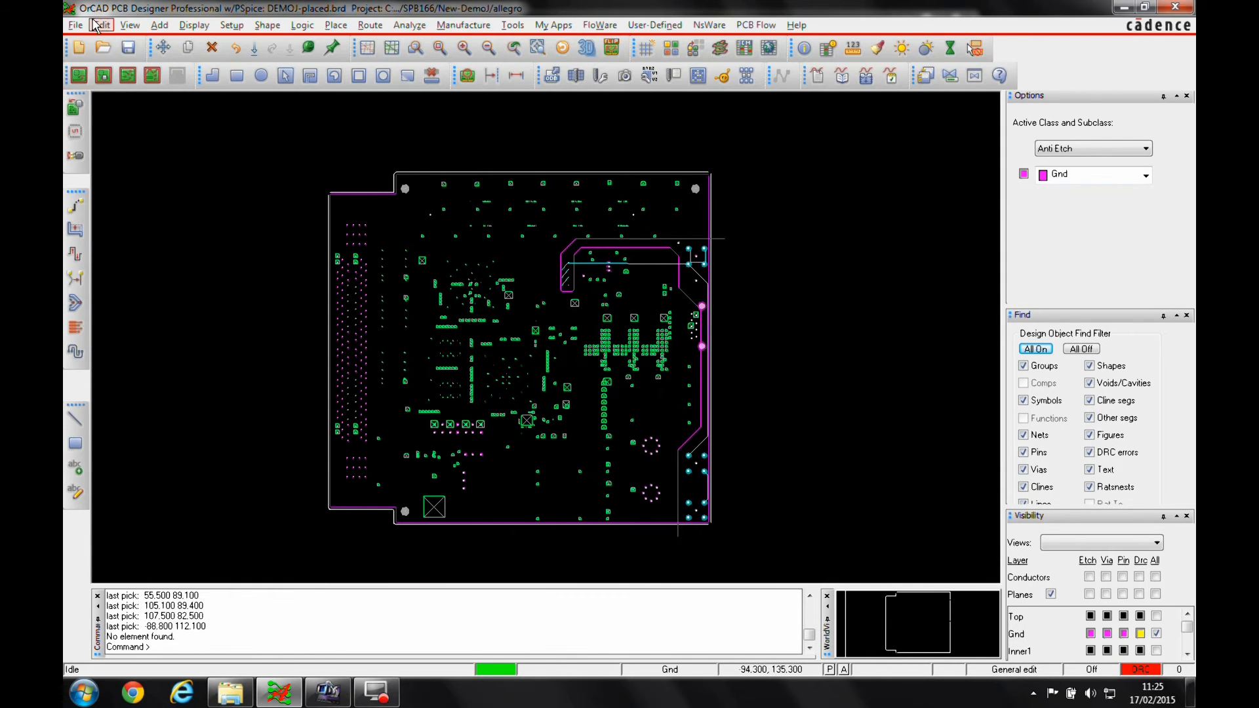
{"action": "left_click", "coordinate": [102, 25]}
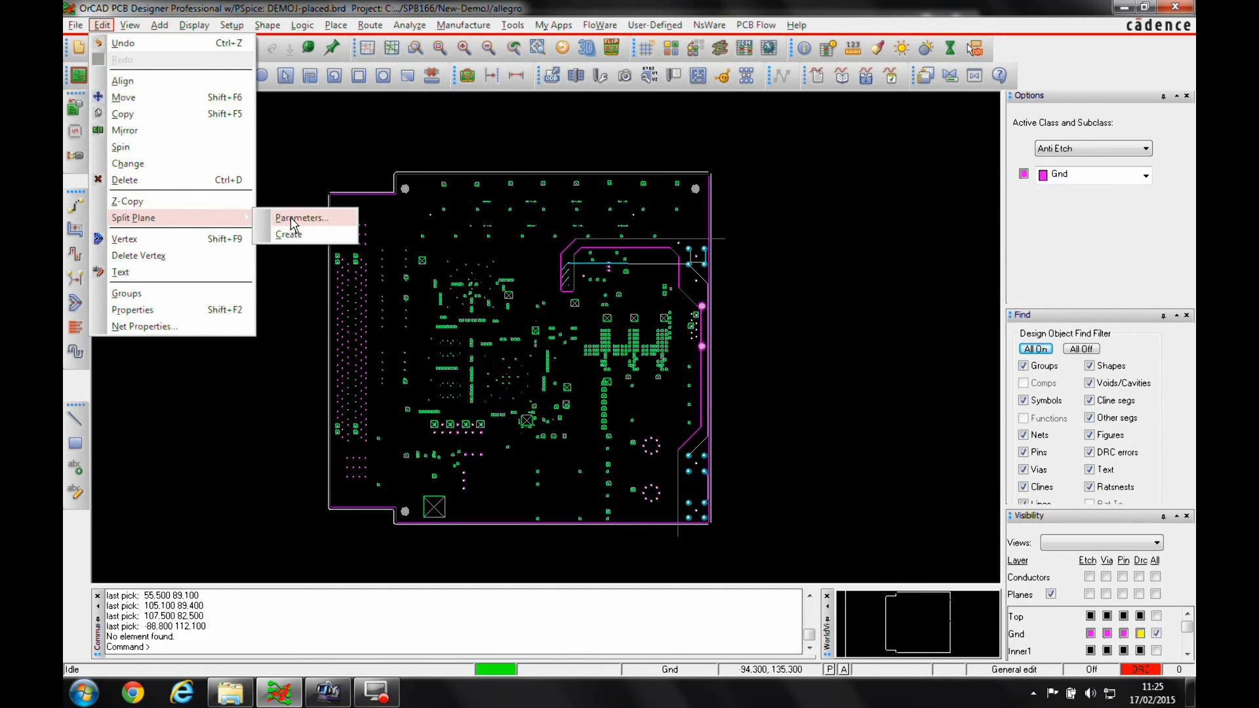
Accept Solid style in the Split Plane Parameters
{"action": "left_click", "coordinate": [301, 218]}
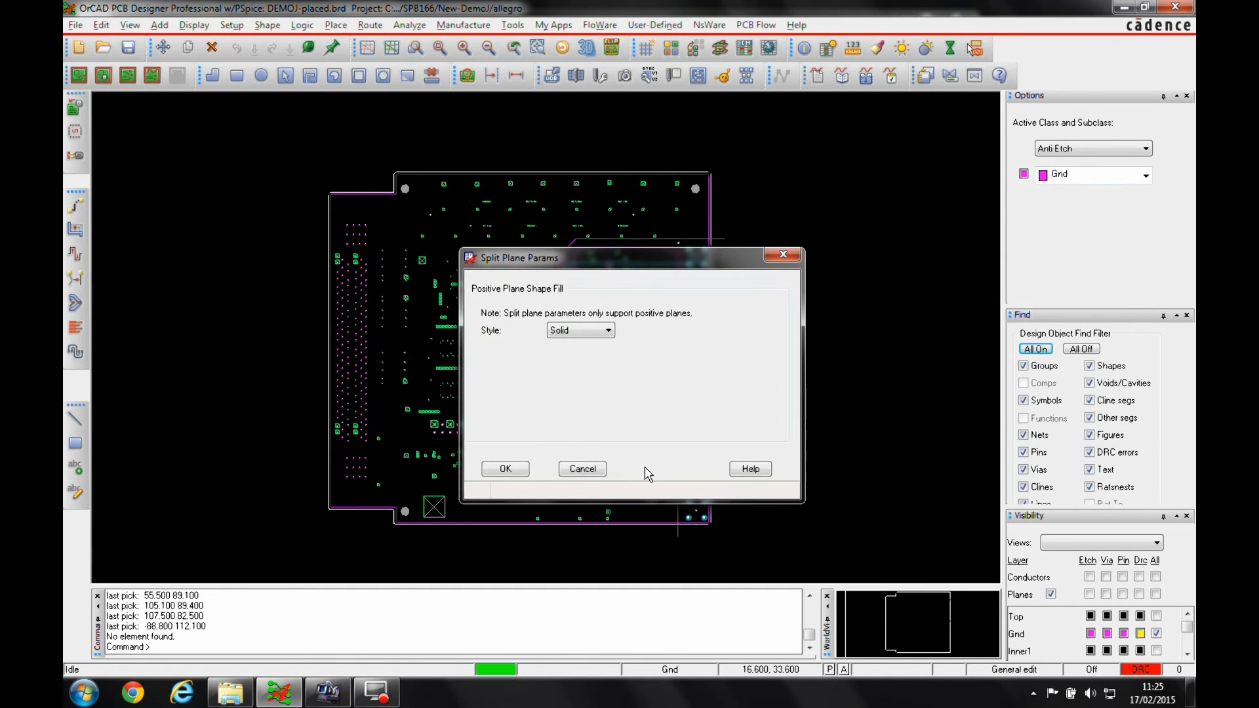
{"action": "mouse_move", "coordinate": [490, 309]}
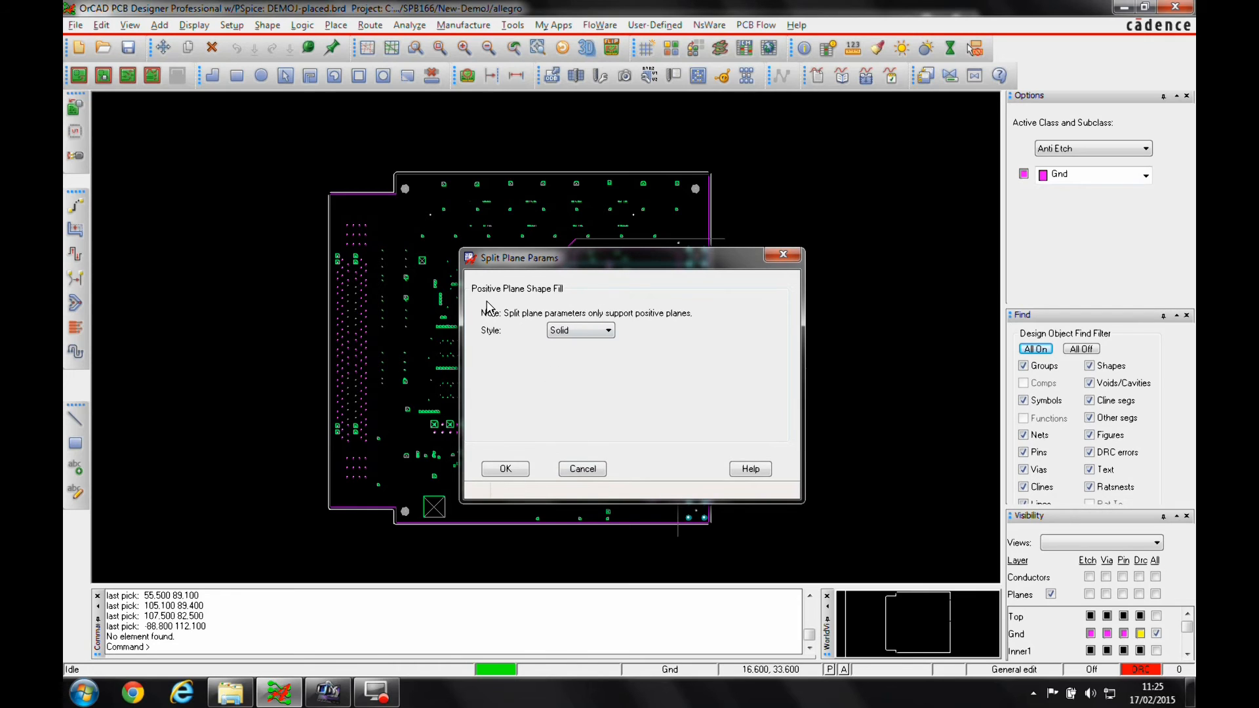
{"action": "mouse_move", "coordinate": [613, 285]}
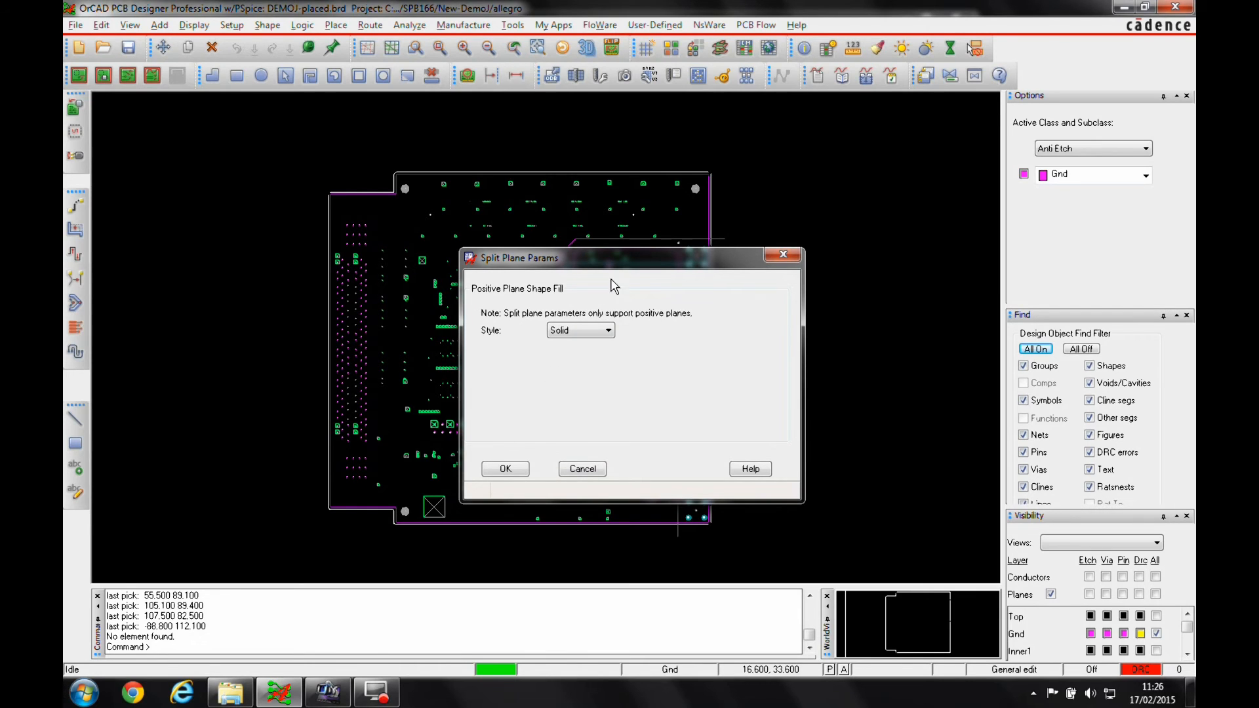
{"action": "mouse_move", "coordinate": [474, 319]}
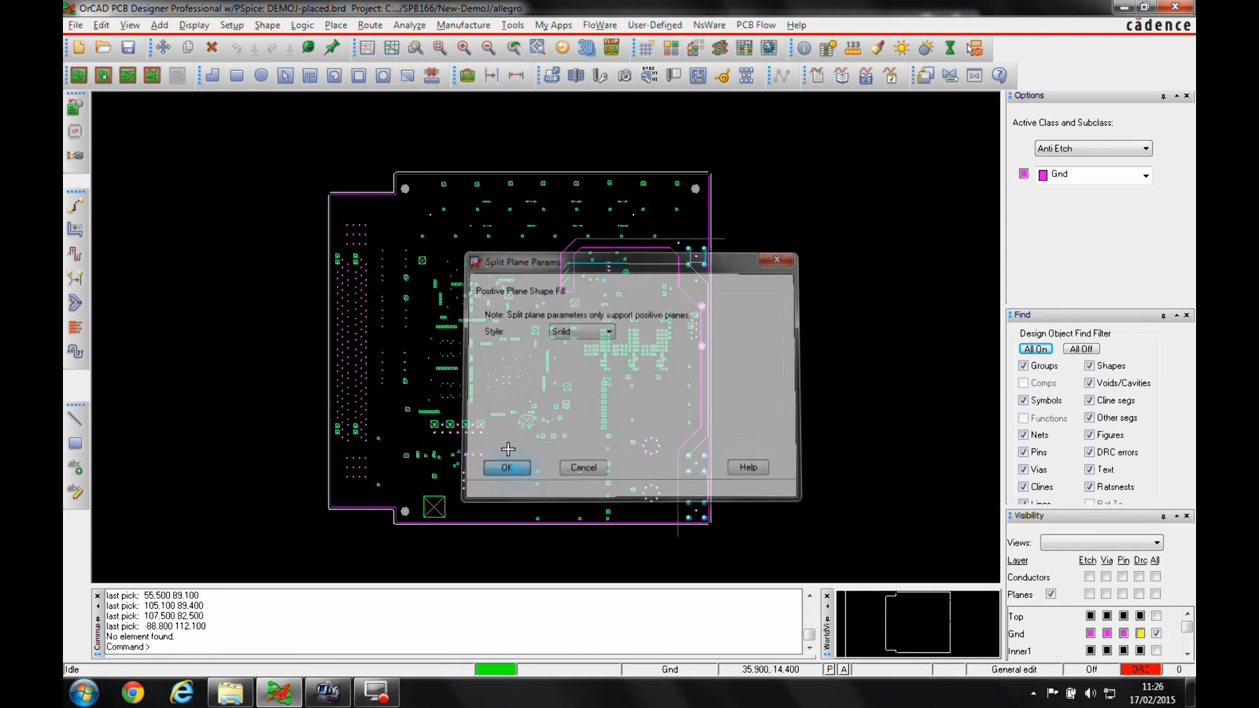
{"action": "left_click", "coordinate": [101, 25]}
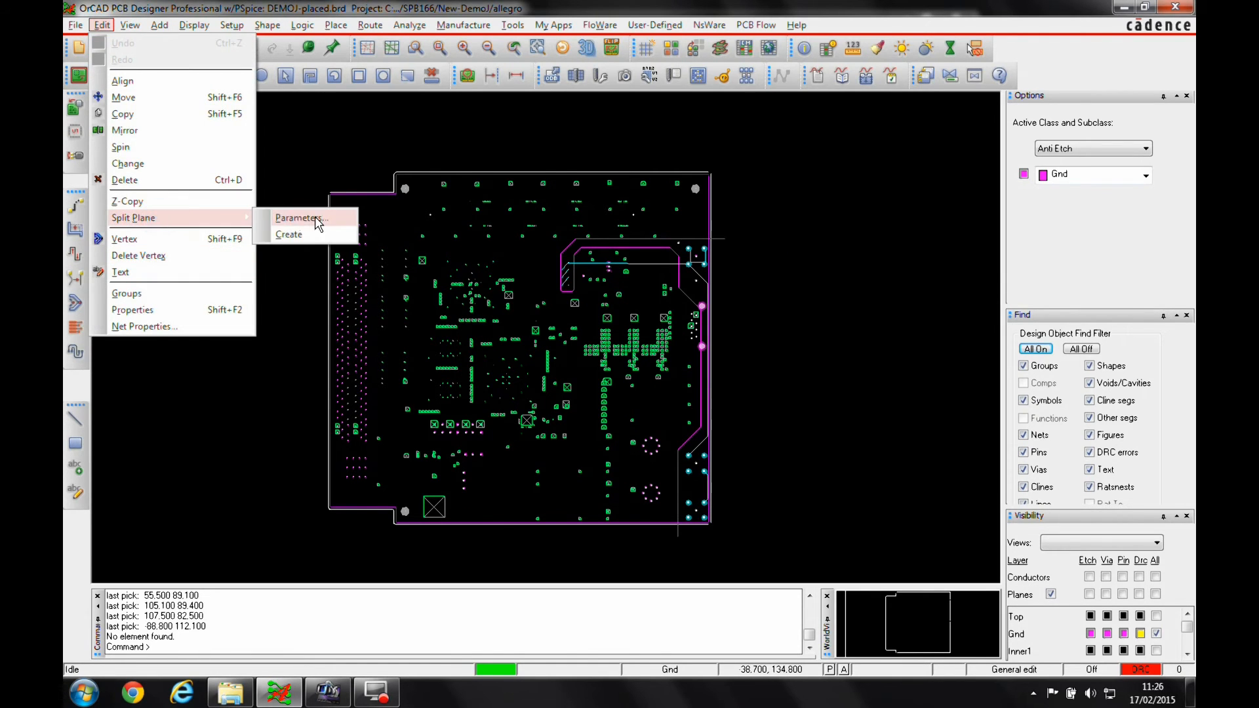
Create dynamic split plane shapes on the Gnd layer
{"action": "left_click", "coordinate": [289, 234]}
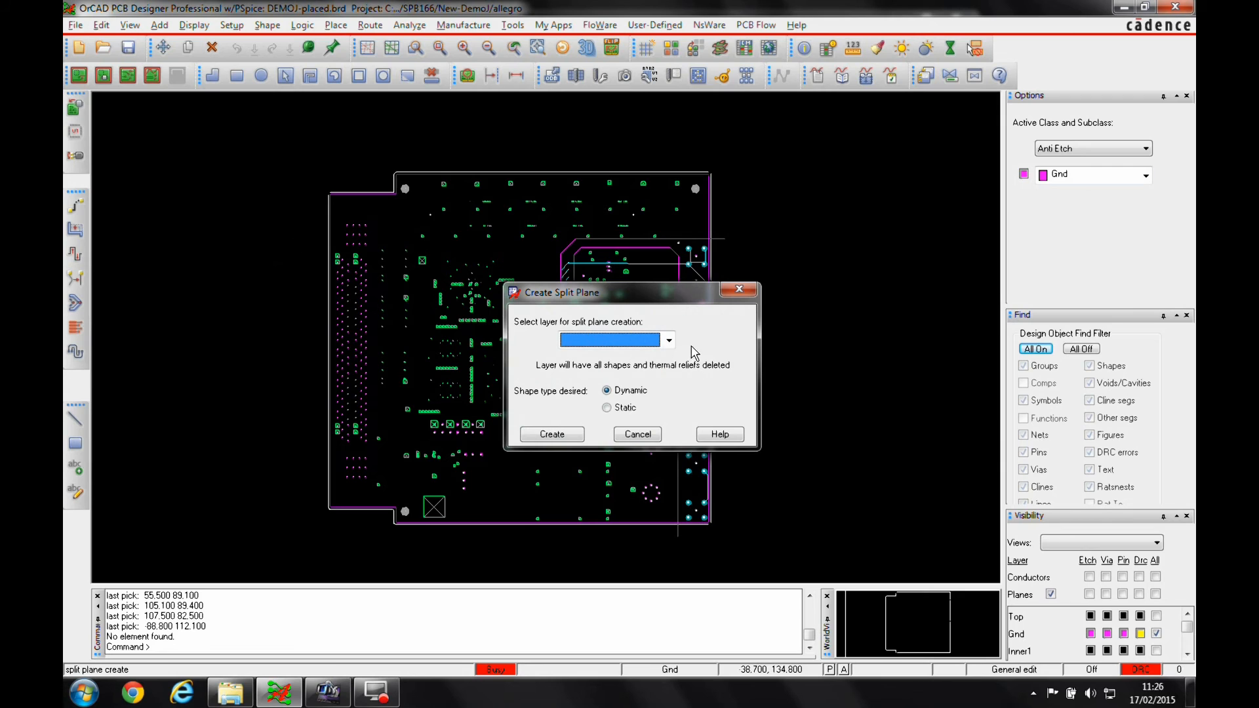
{"action": "left_click", "coordinate": [668, 340]}
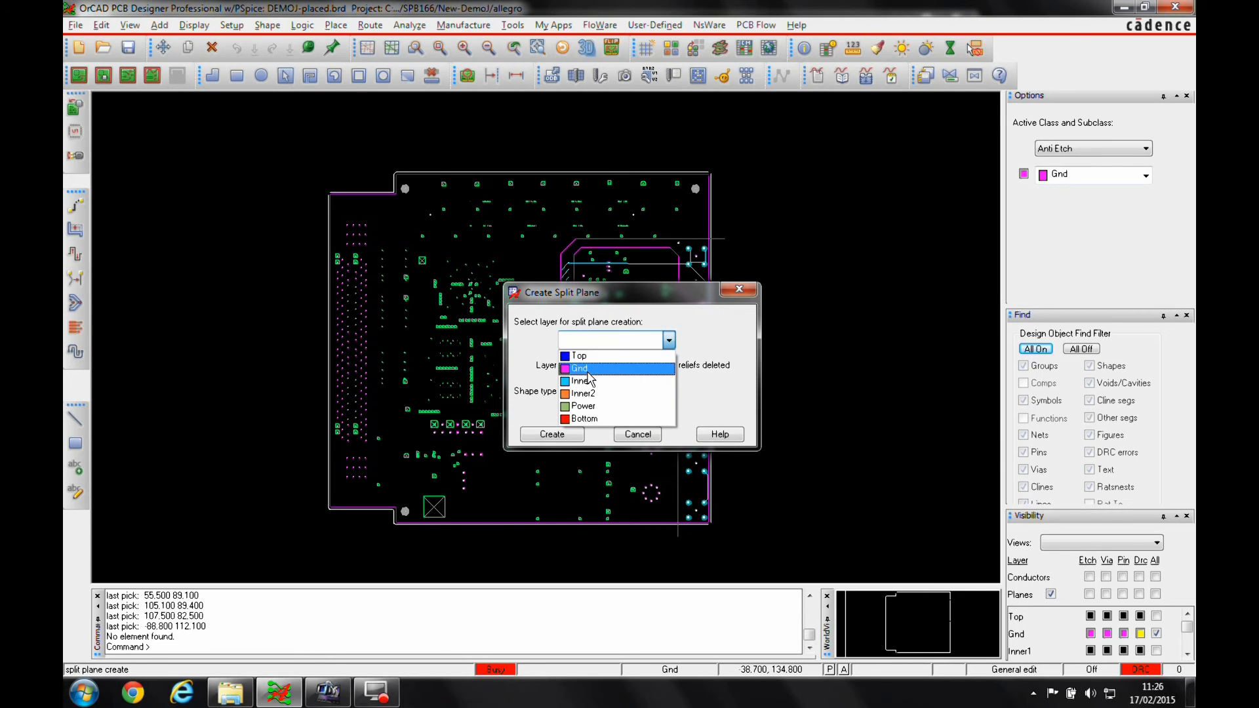
{"action": "left_click", "coordinate": [579, 368]}
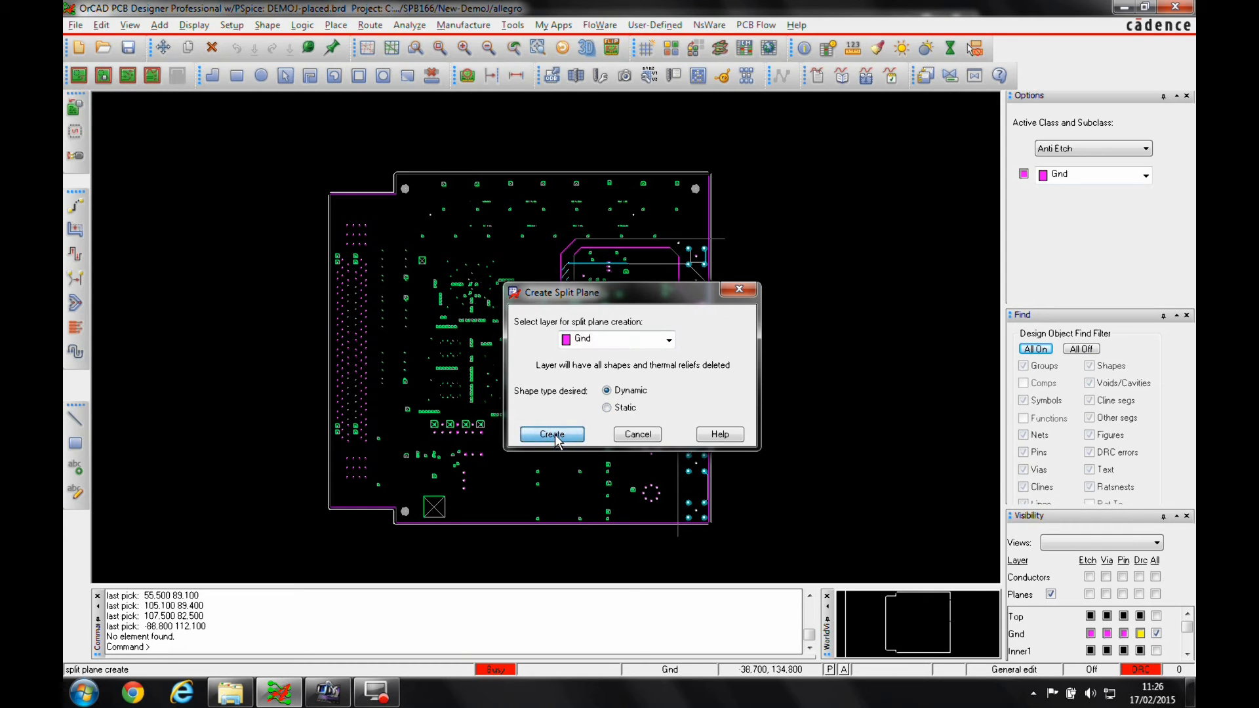
{"action": "left_click", "coordinate": [551, 434]}
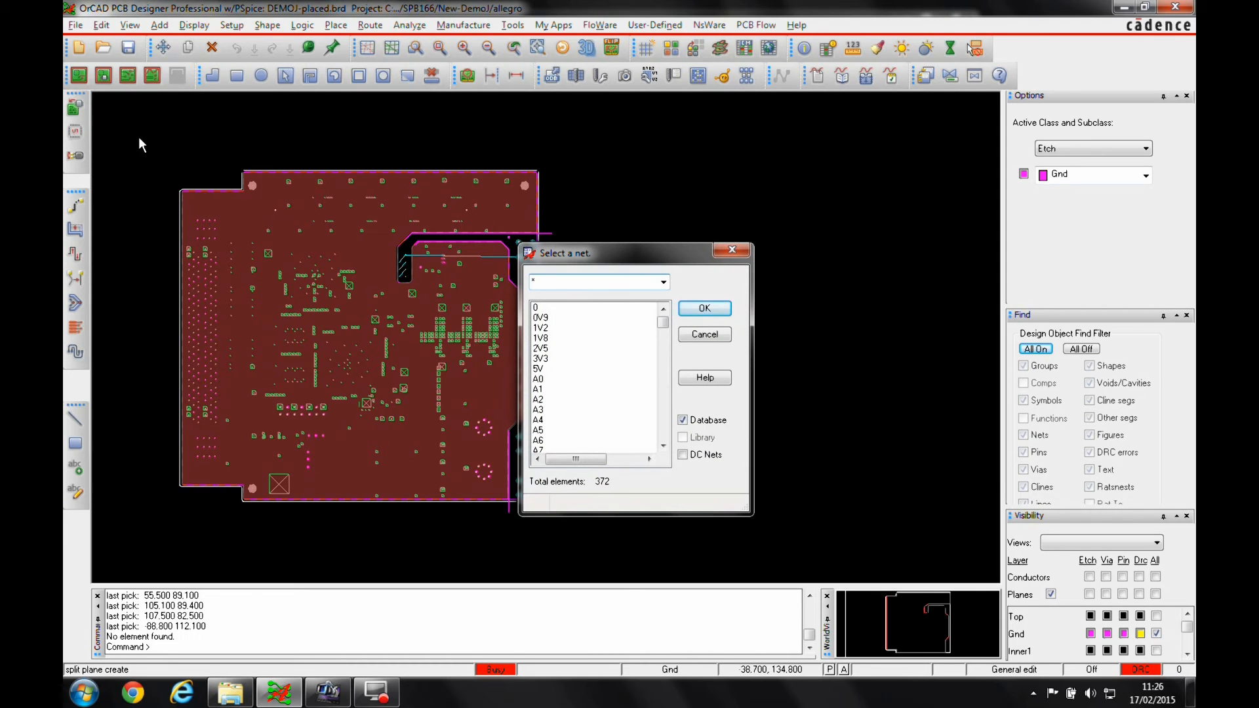
{"action": "mouse_move", "coordinate": [490, 169]}
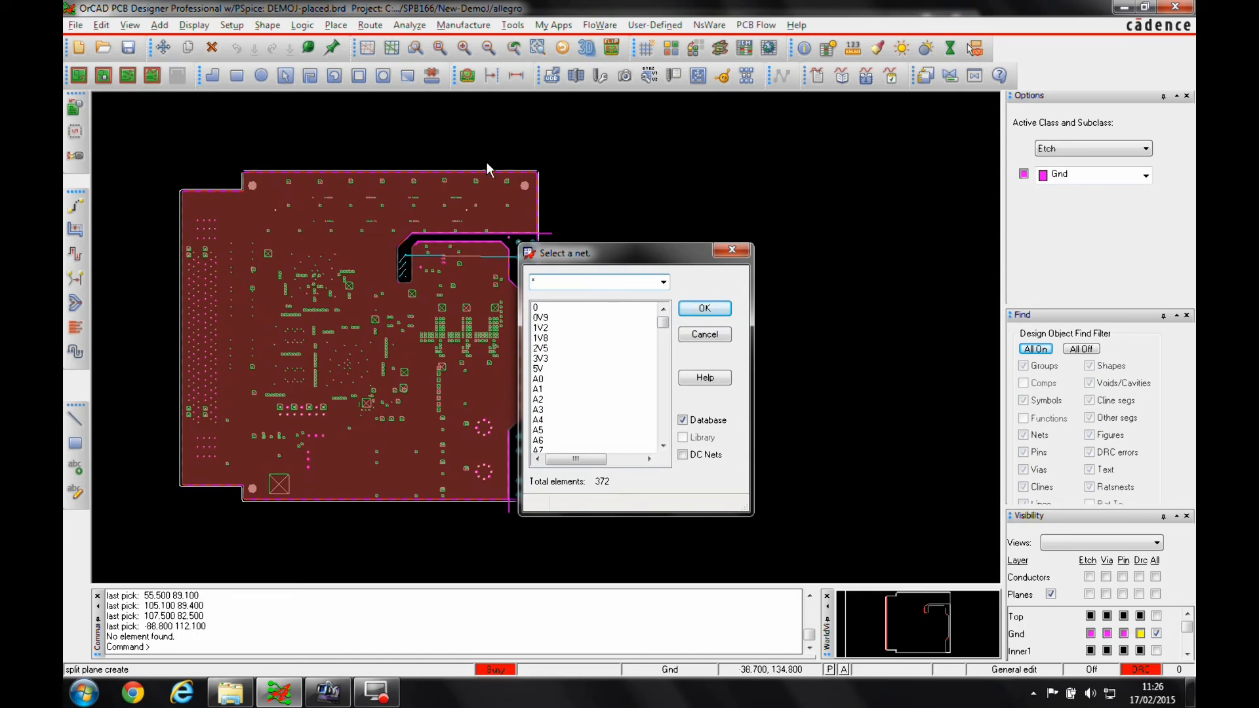
Assign net 0 to the main shape and Gnd Earth to the corner shape
{"action": "type", "text": "F"}
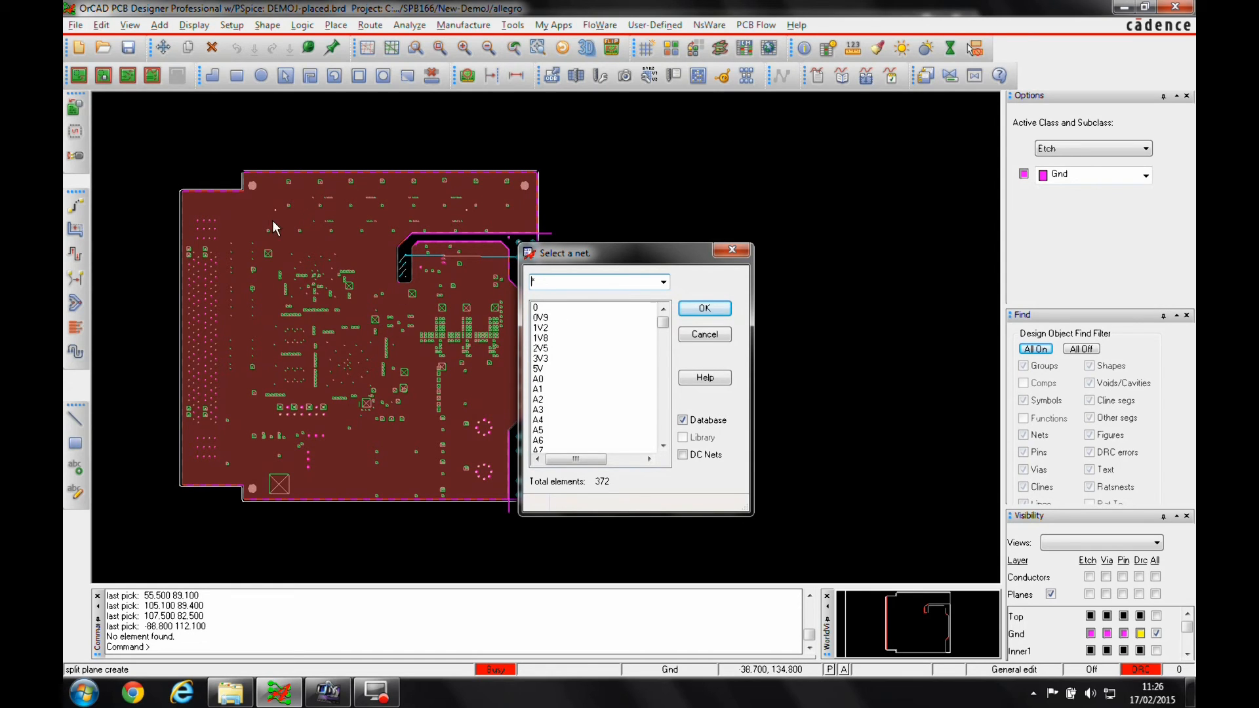
{"action": "mouse_move", "coordinate": [552, 314]}
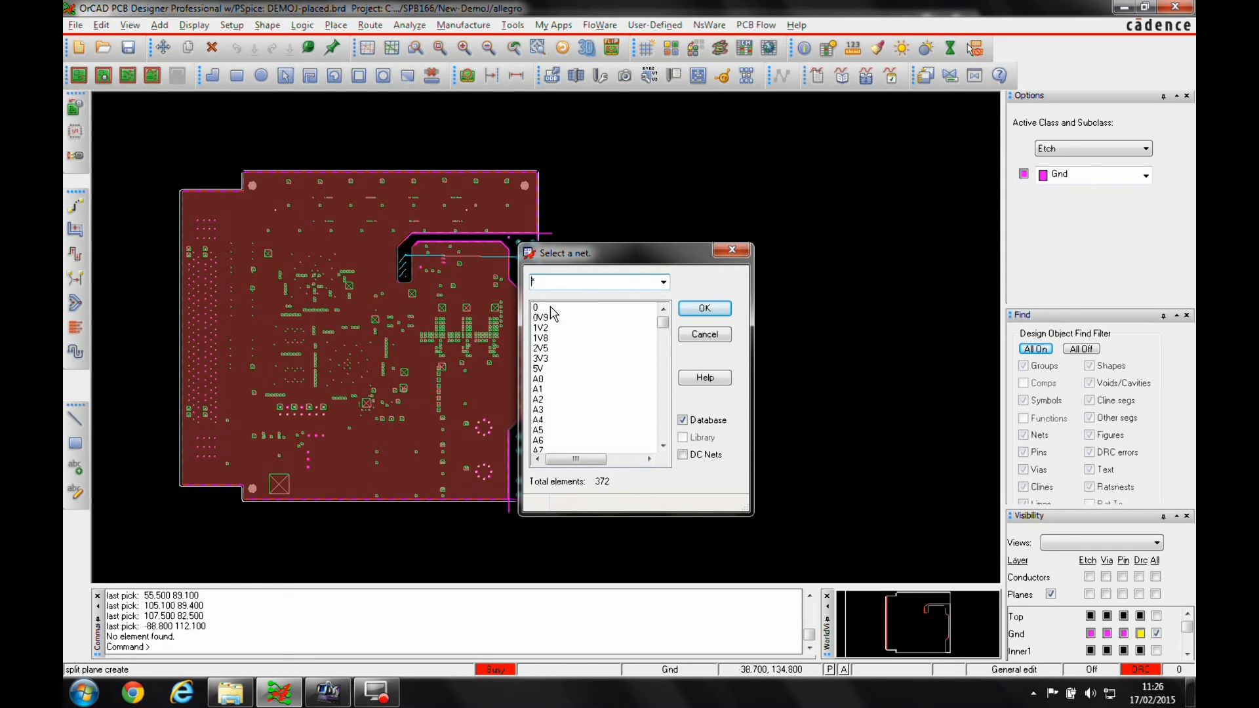
{"action": "left_click", "coordinate": [704, 309]}
{"action": "type", "text": "Gnd Earth"}
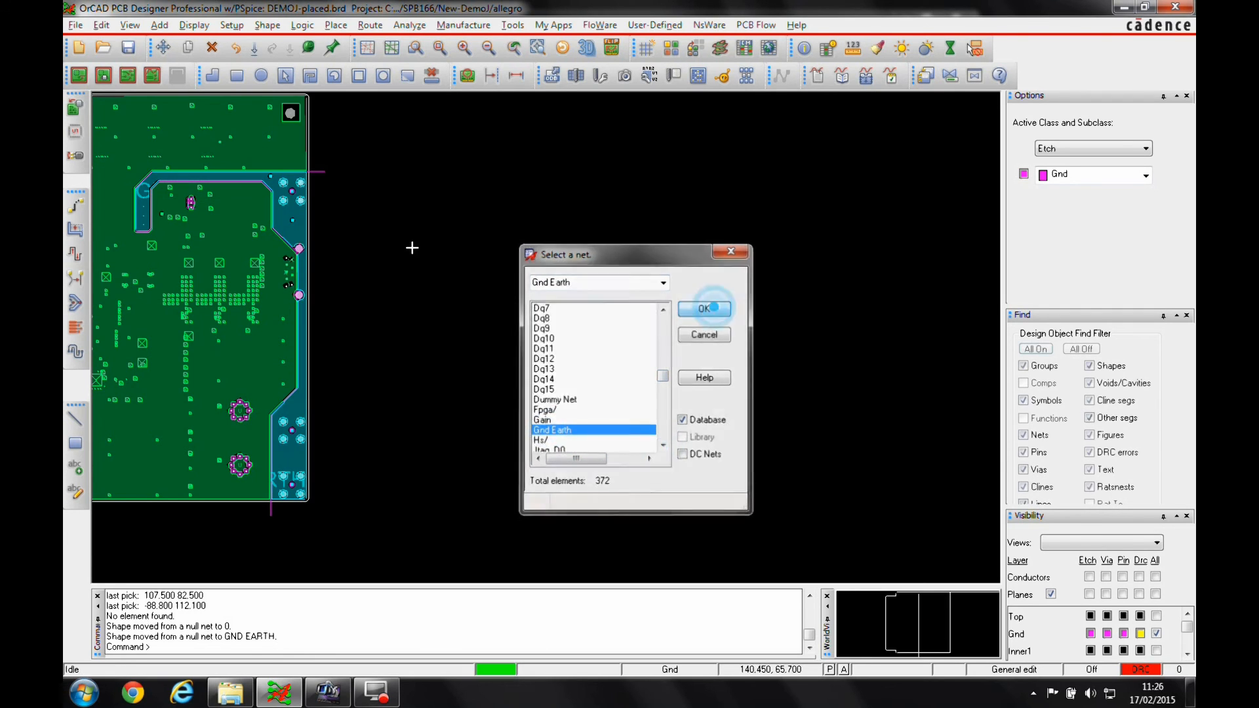
{"action": "left_click", "coordinate": [704, 308]}
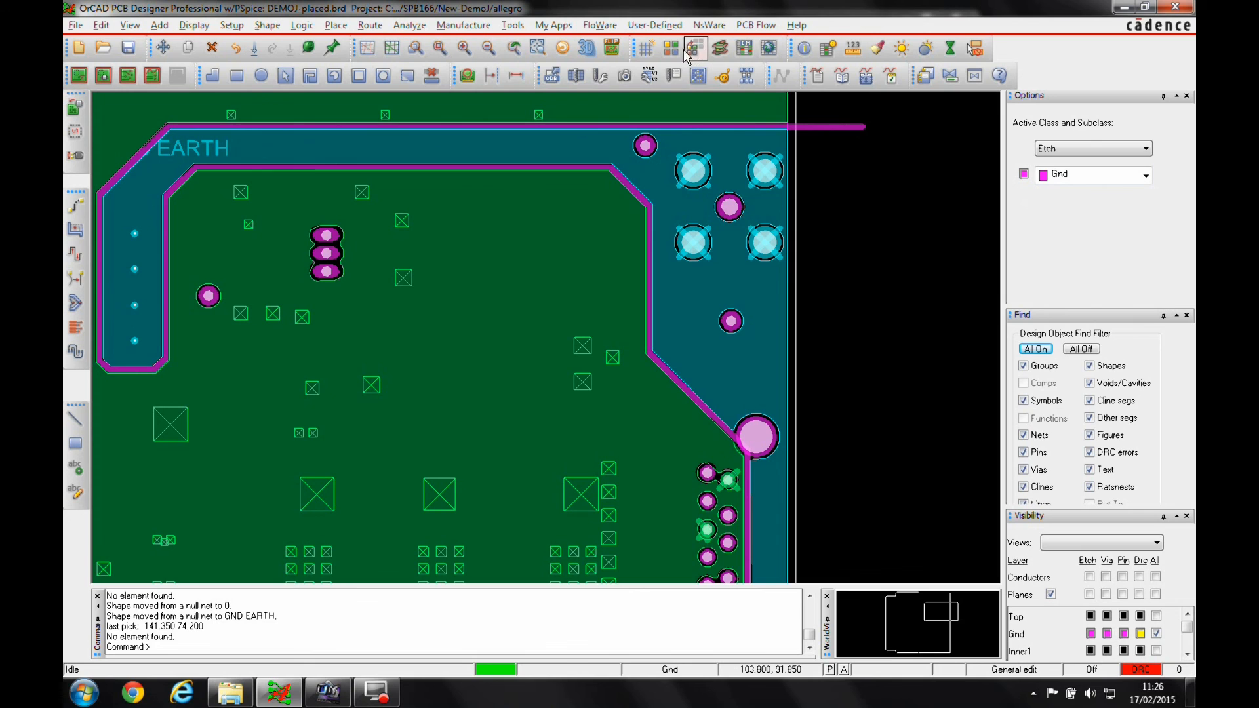
{"action": "left_click", "coordinate": [695, 48]}
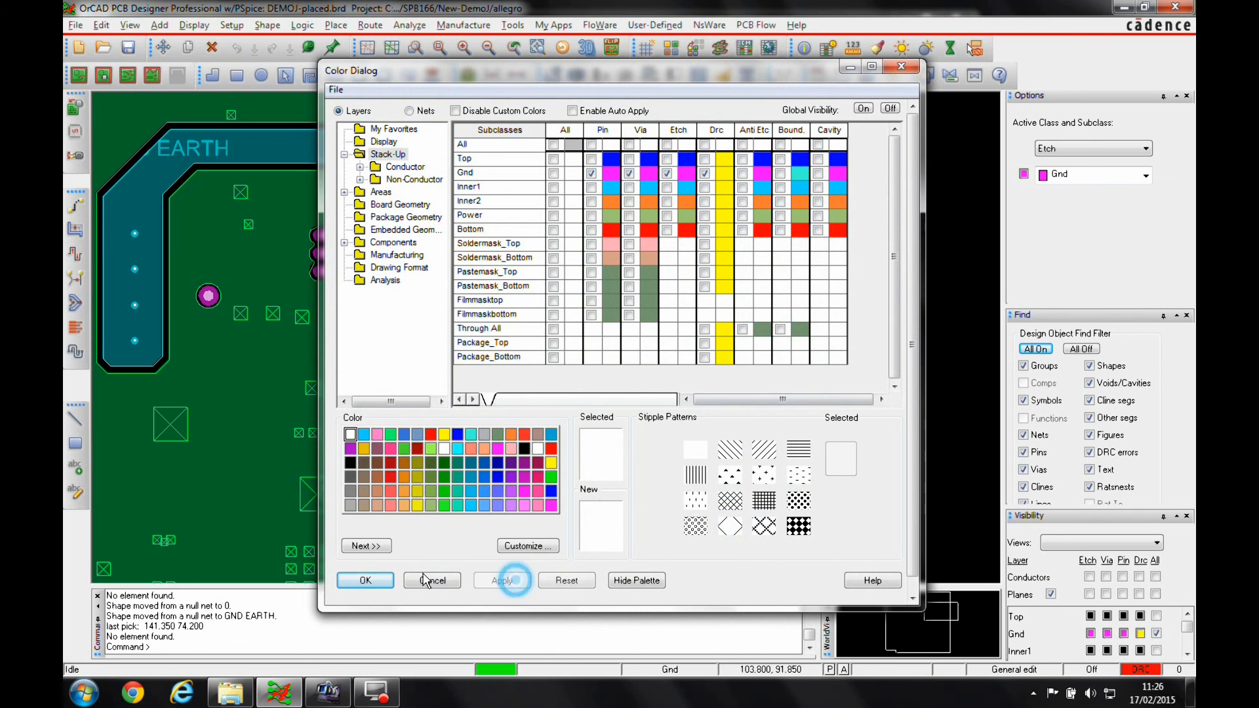
{"action": "left_click", "coordinate": [433, 581]}
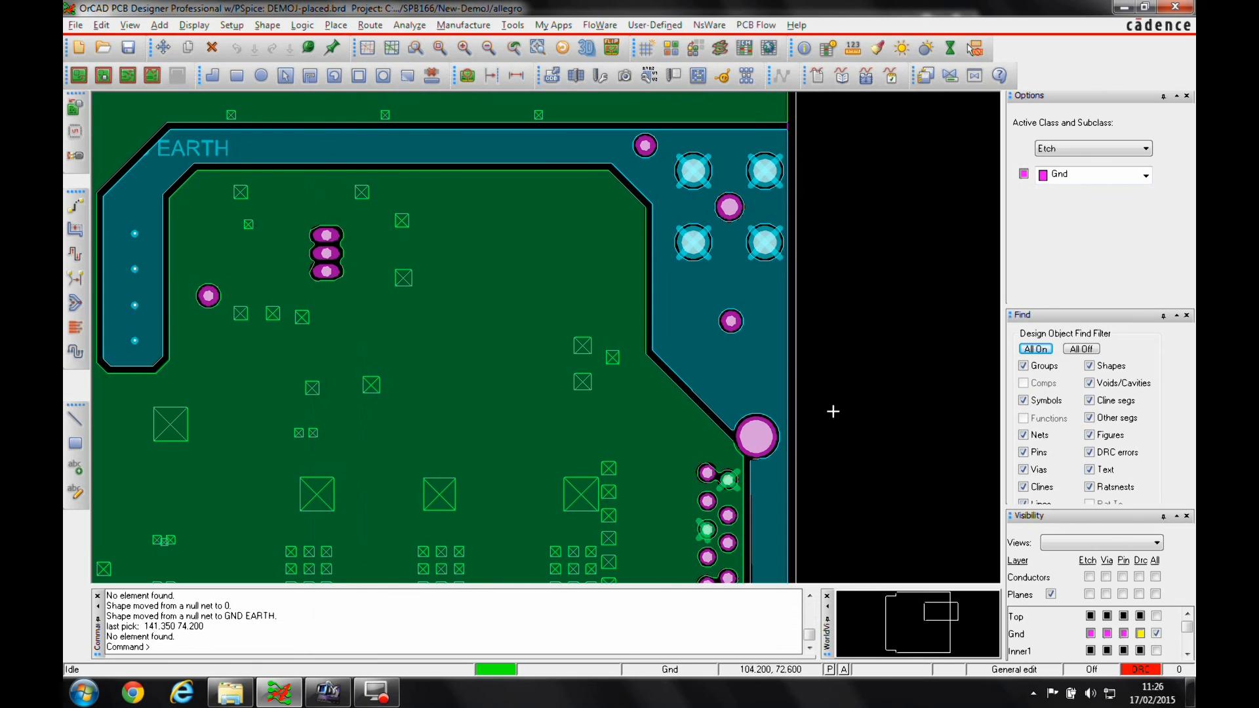